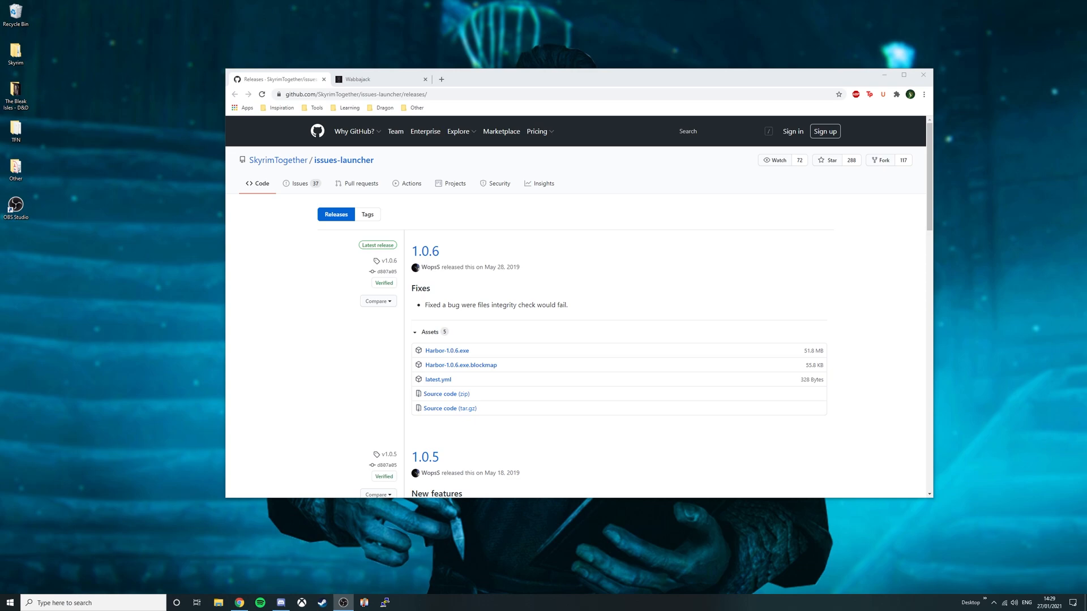
mouse_move(475, 330)
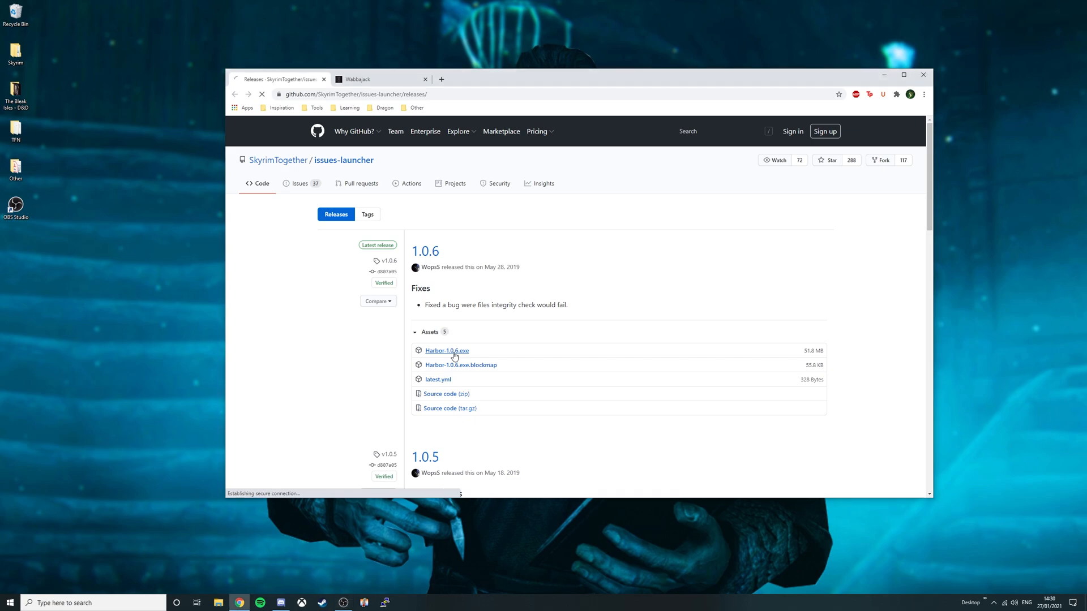
Download the Harbor-1.0.6.exe installer from the release's Assets
left_click(375, 78)
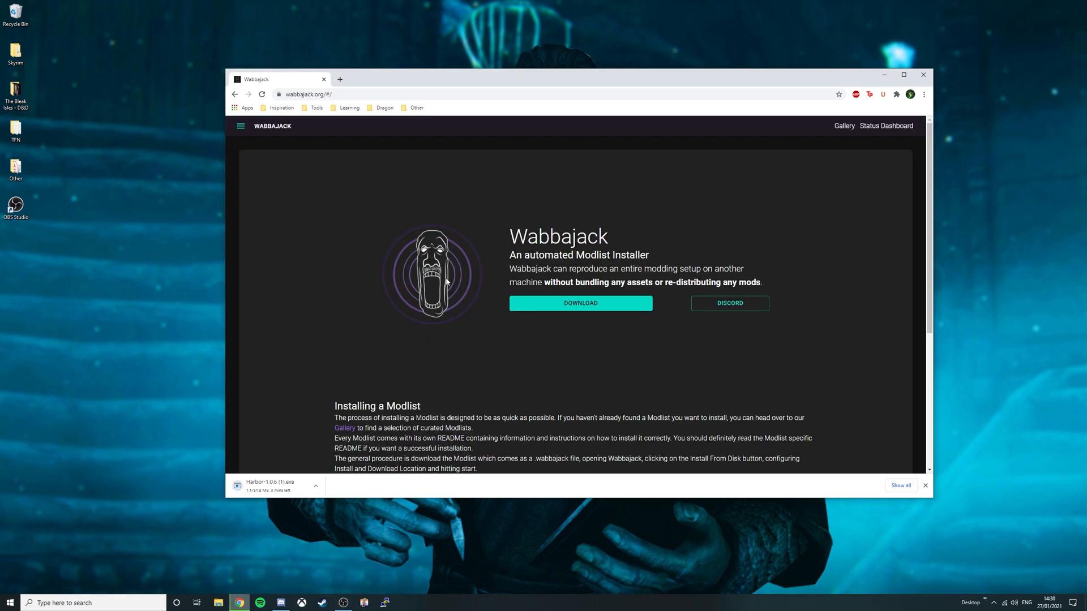
mouse_move(488, 272)
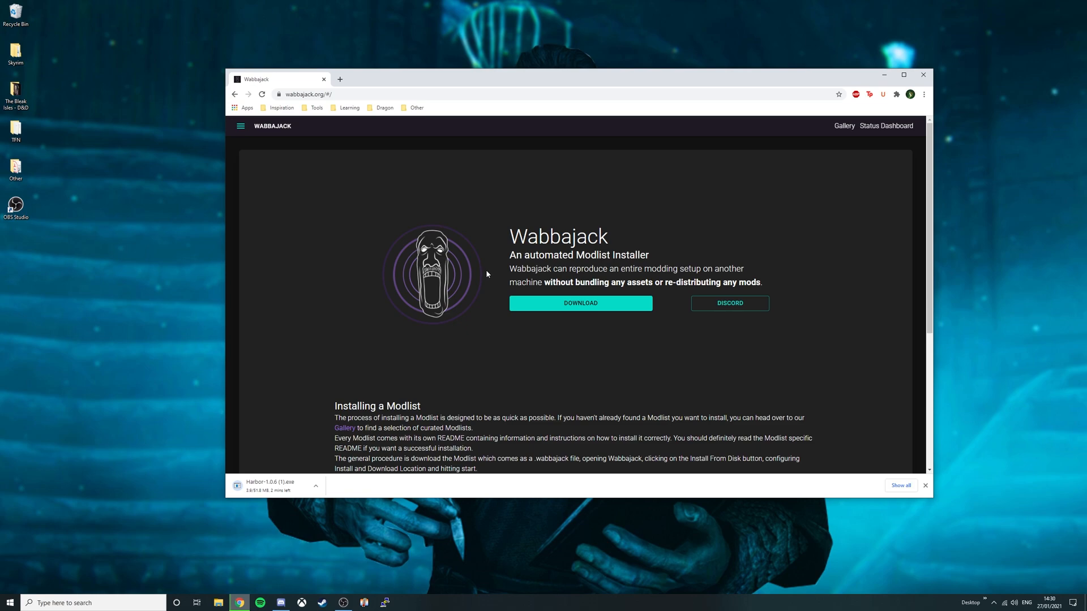
mouse_move(581, 307)
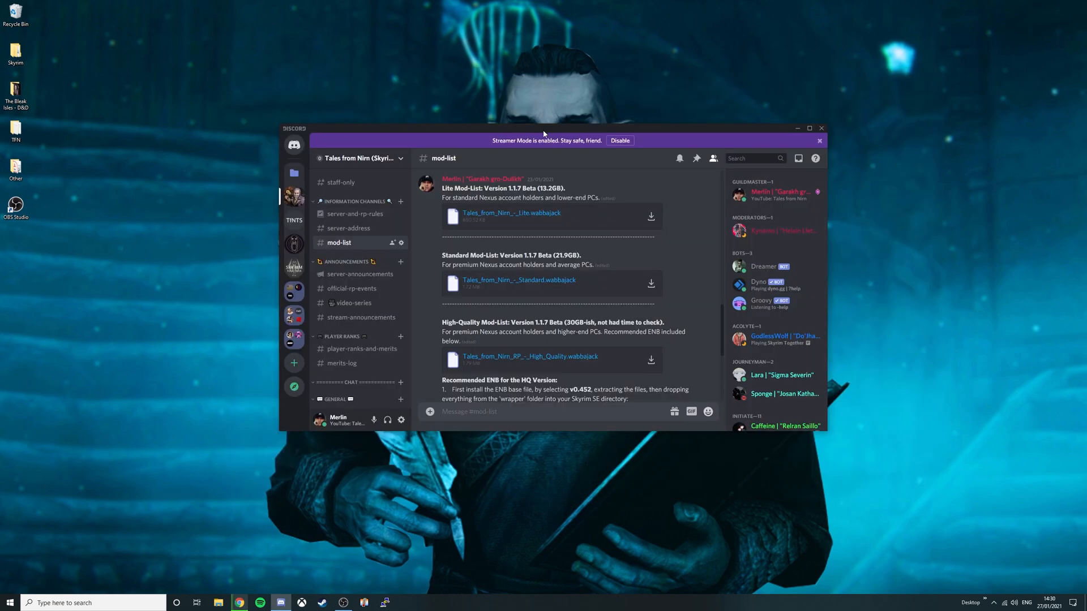
mouse_move(480, 235)
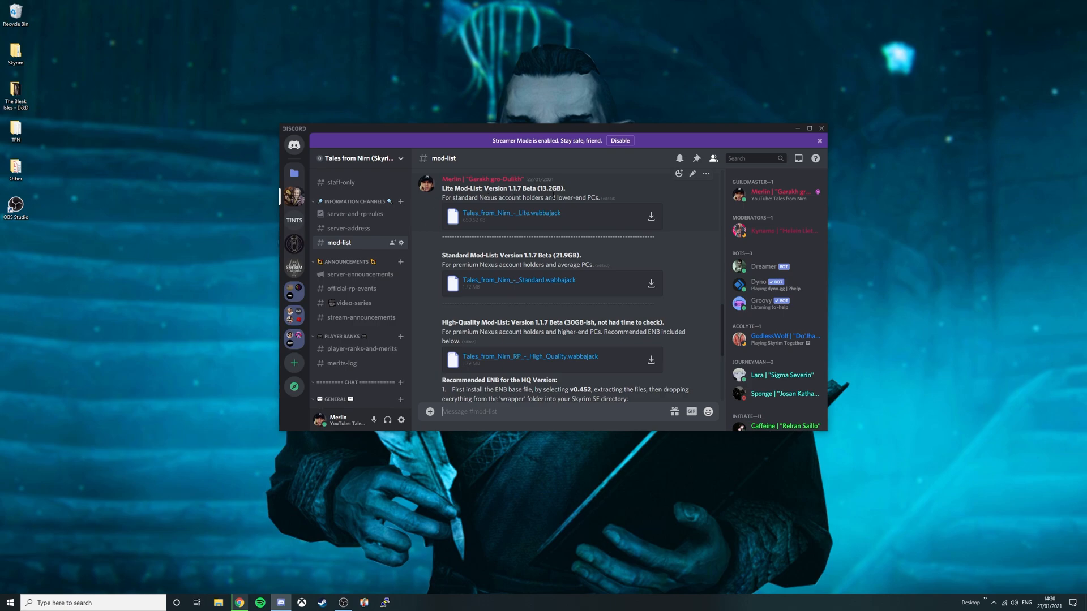
mouse_move(486, 228)
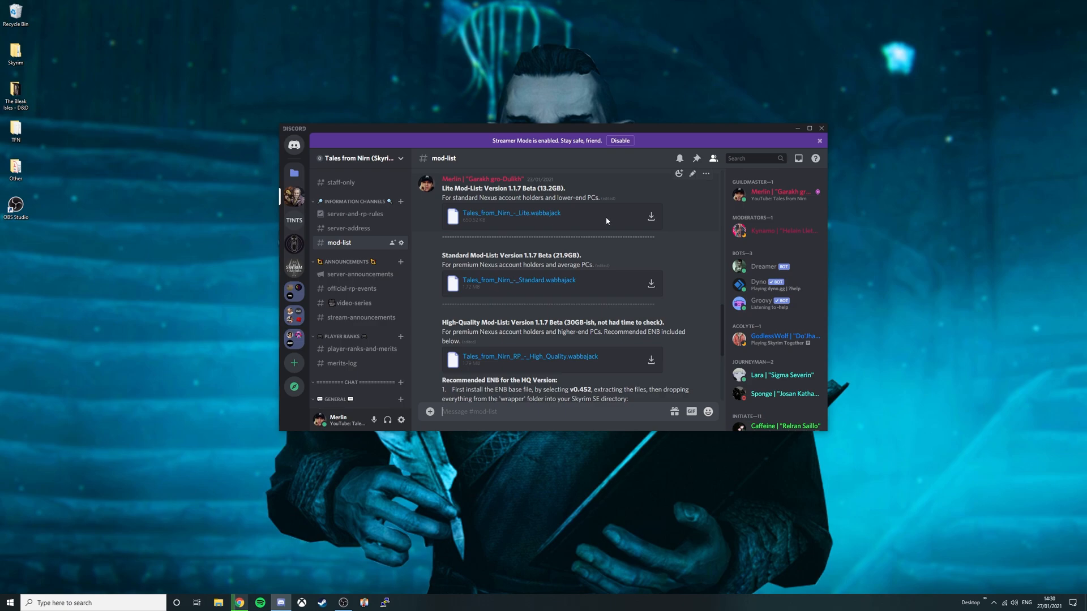
mouse_move(607, 229)
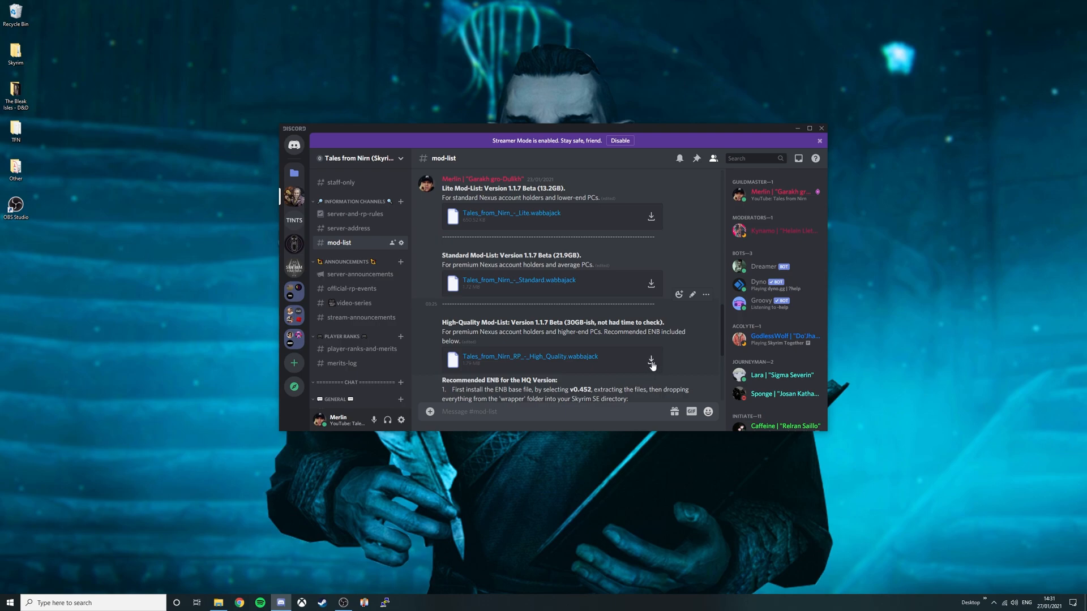
Download the High_Quality.wabbajack attachment from the mod-list channel
left_click(650, 360)
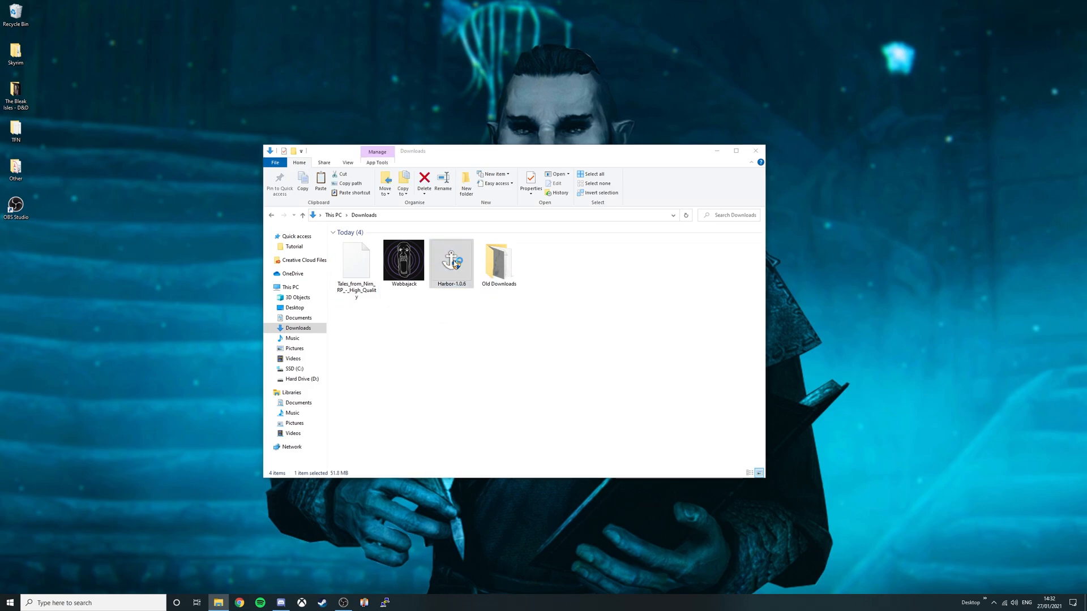
Run the Harbor 1.0.6 installer and set a new Harbor folder on drive D as install location
double_click(452, 260)
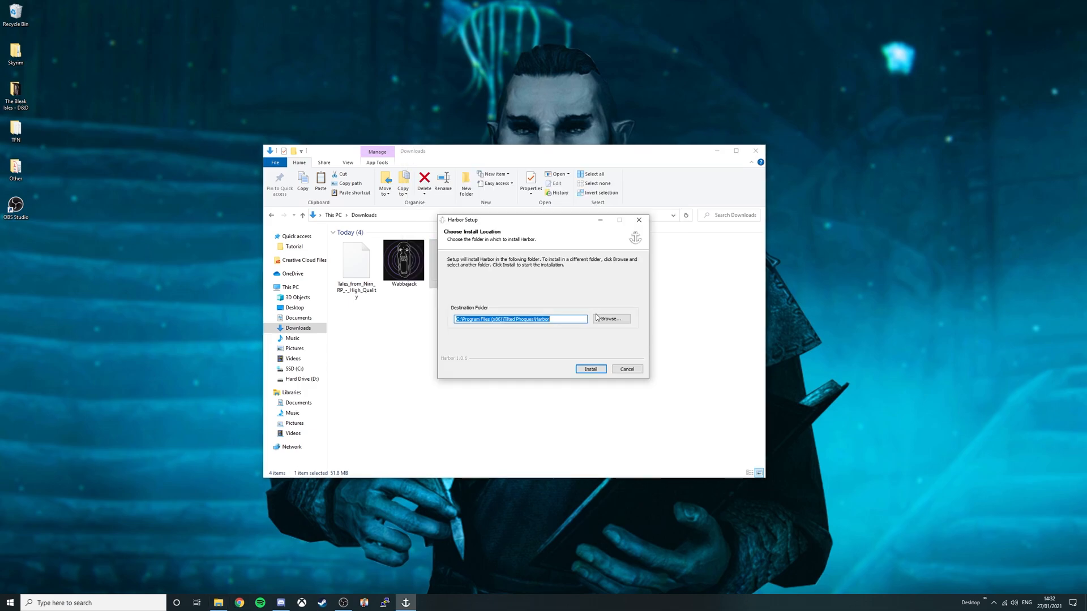
left_click(610, 318)
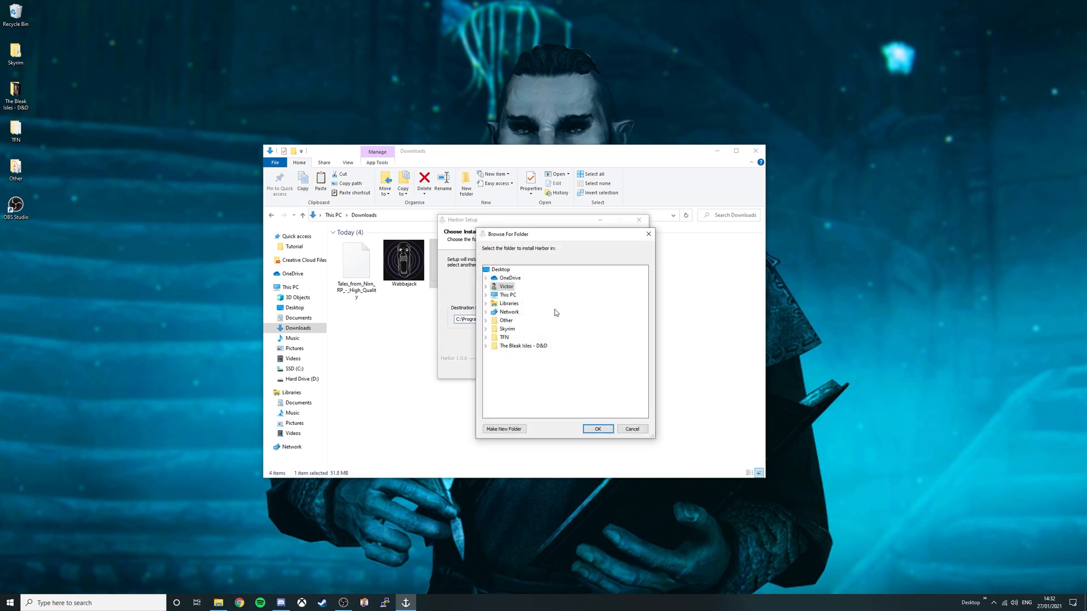
left_click(493, 364)
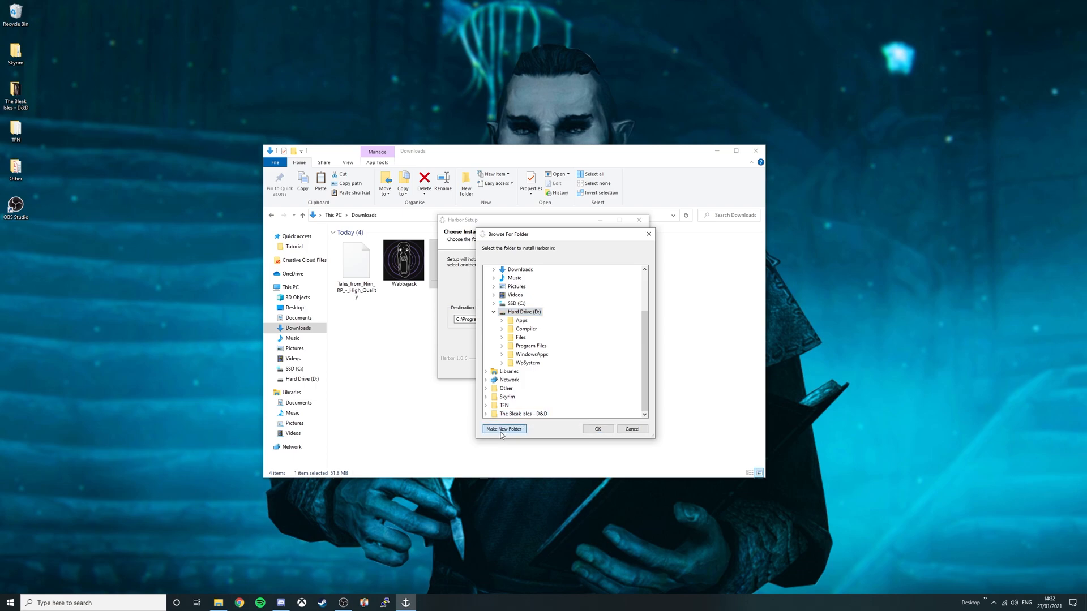
left_click(504, 428)
type("Harbor")
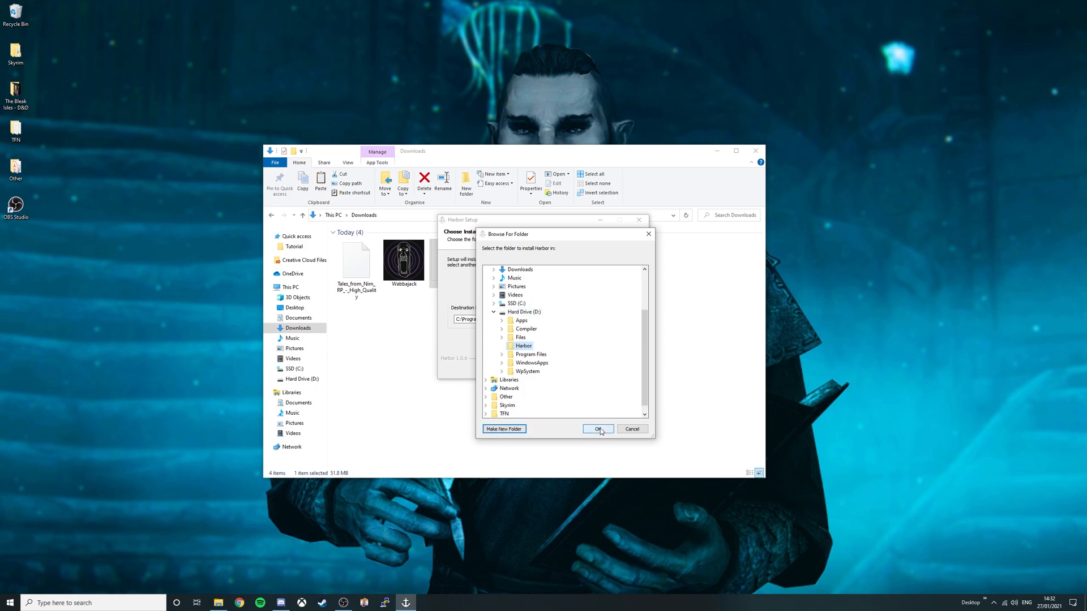
left_click(596, 429)
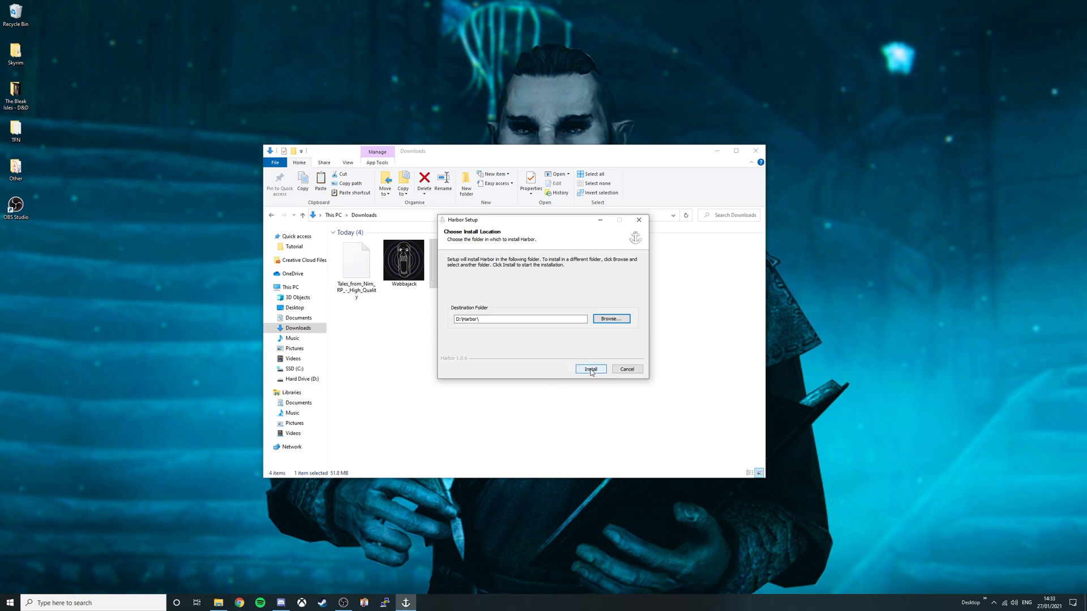
Install Harbor and finish setup with Run Harbor unticked
left_click(592, 370)
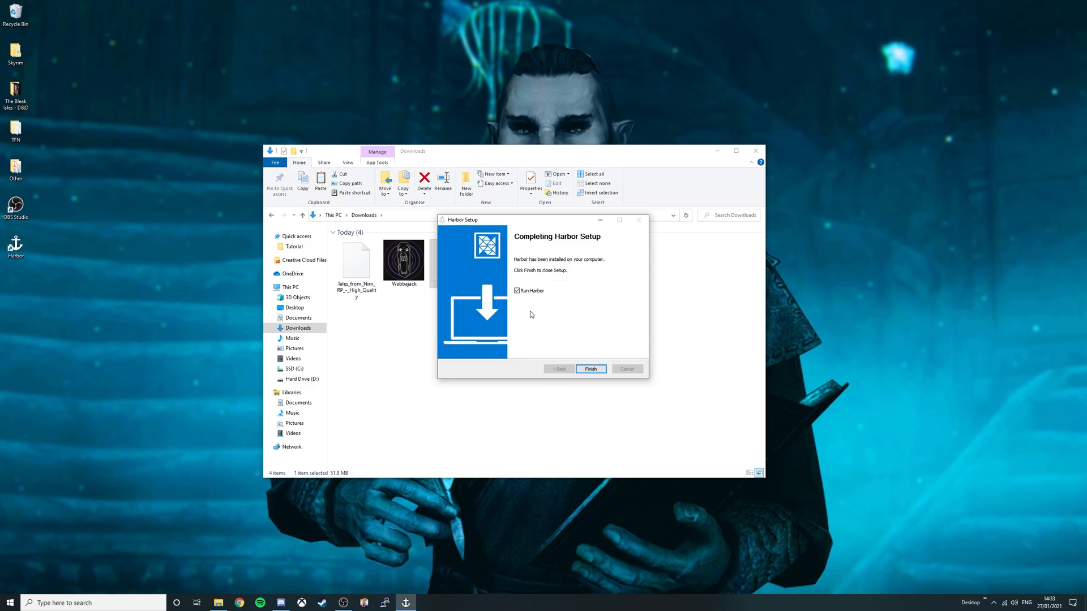
left_click(518, 291)
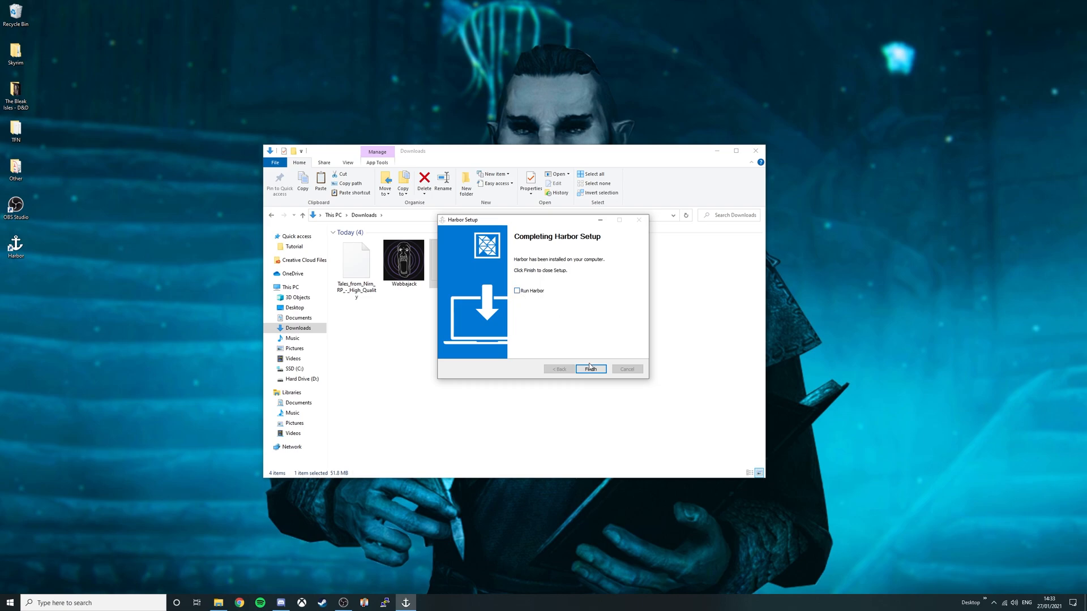
left_click(590, 369)
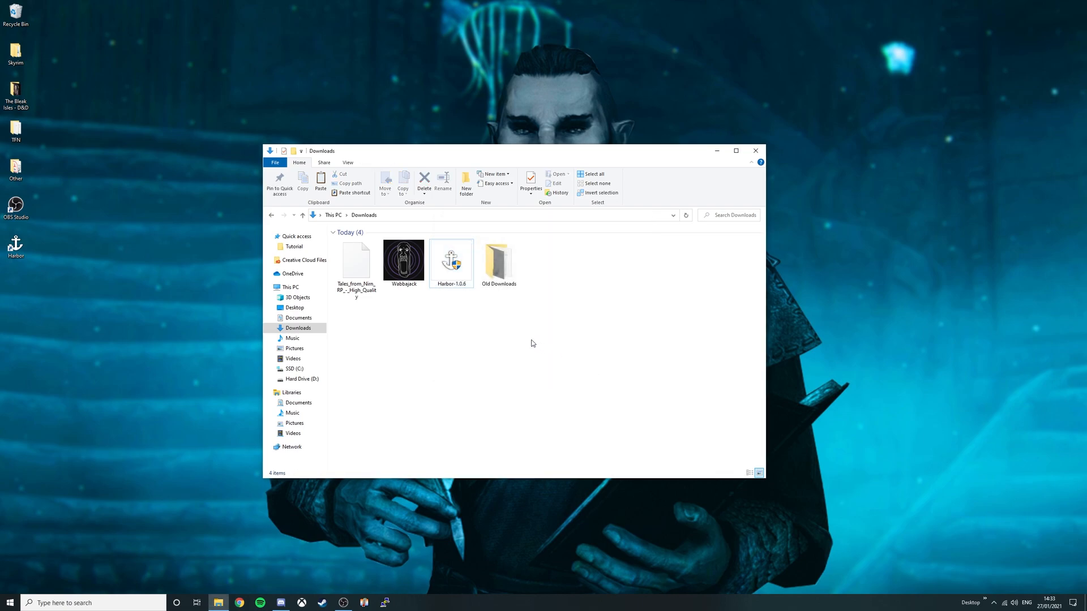
Run Wabbajack.exe, allowing the unverified app, and select the new 2.4.1.1 folder to rename it Wabbajack
left_click(403, 261)
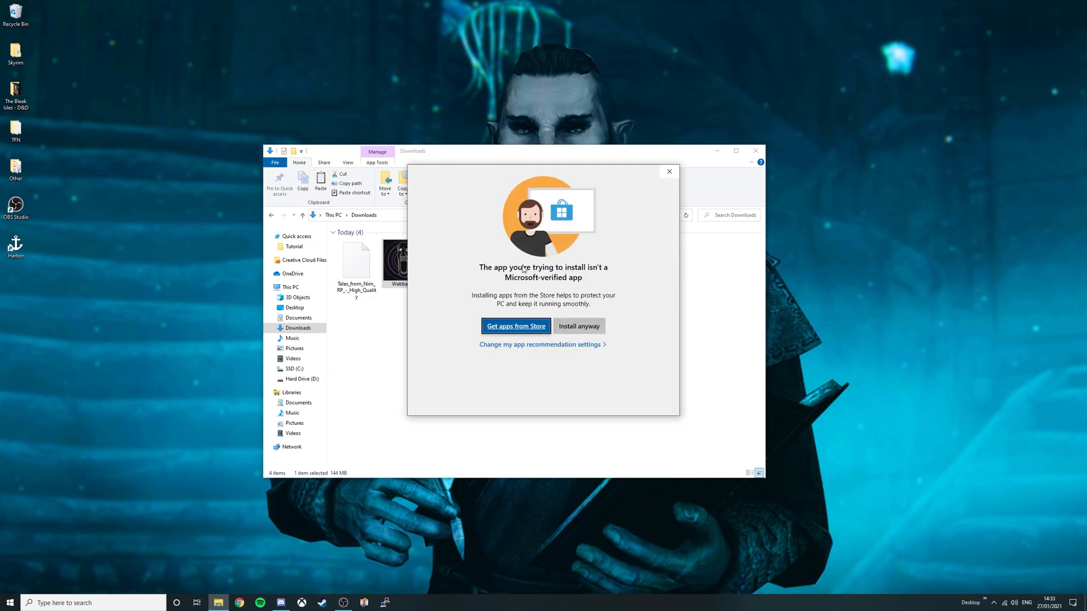
left_click(578, 326)
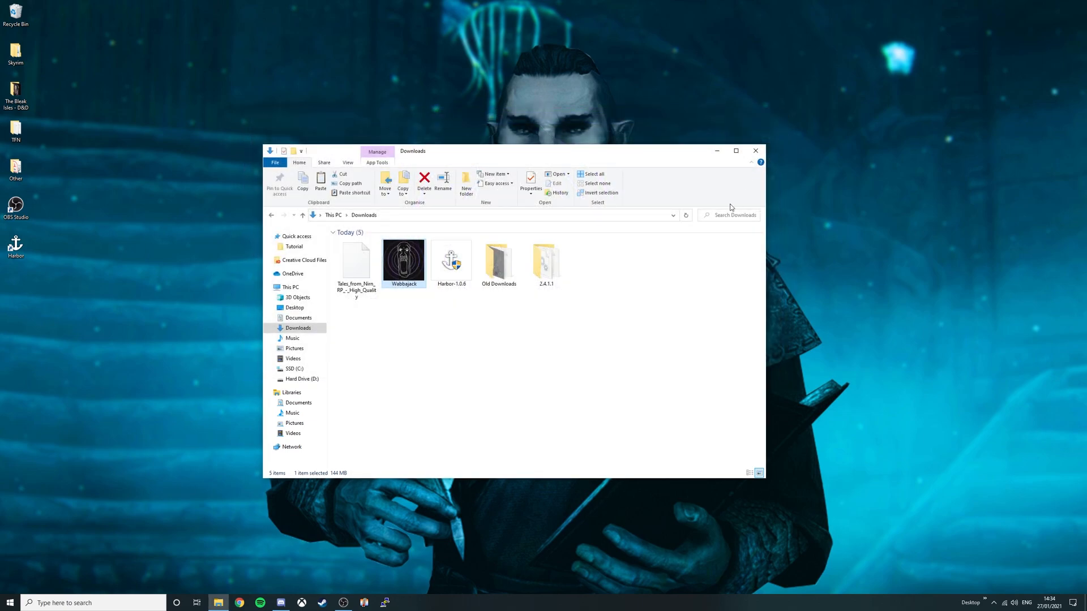
left_click(546, 262)
type("Wabbajack")
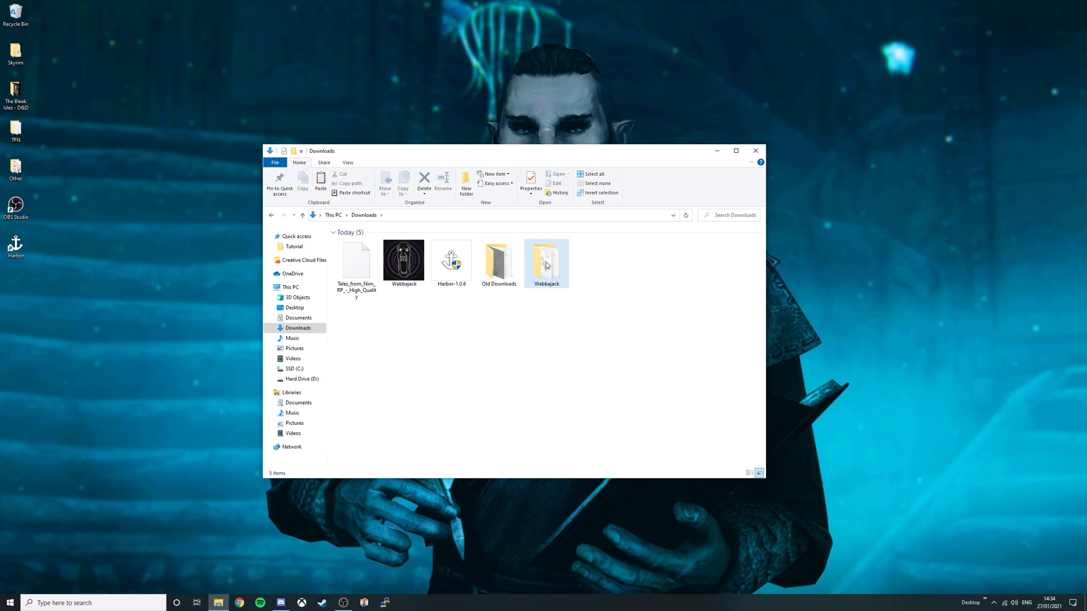
Move the Wabbajack folder from Downloads onto Hard Drive (D:) beside the Harbor folder
right_click(547, 264)
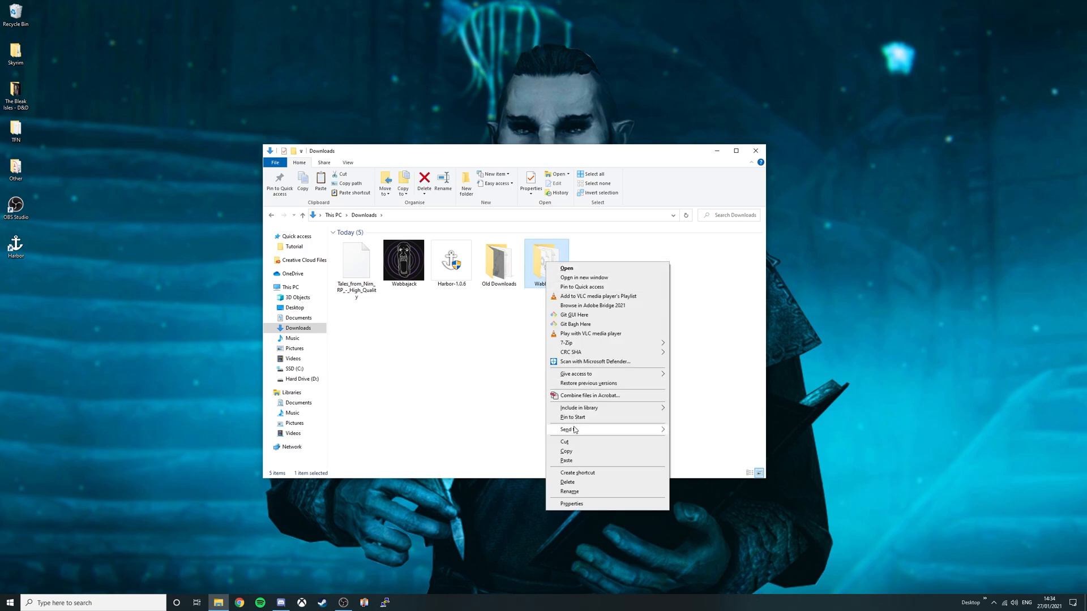
left_click(314, 382)
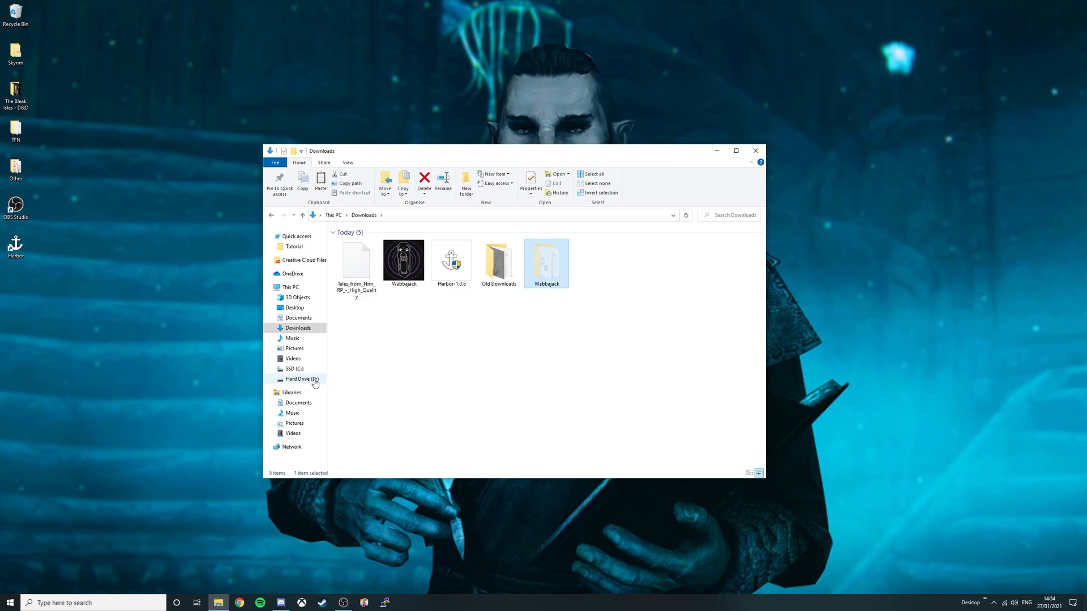
left_click(298, 379)
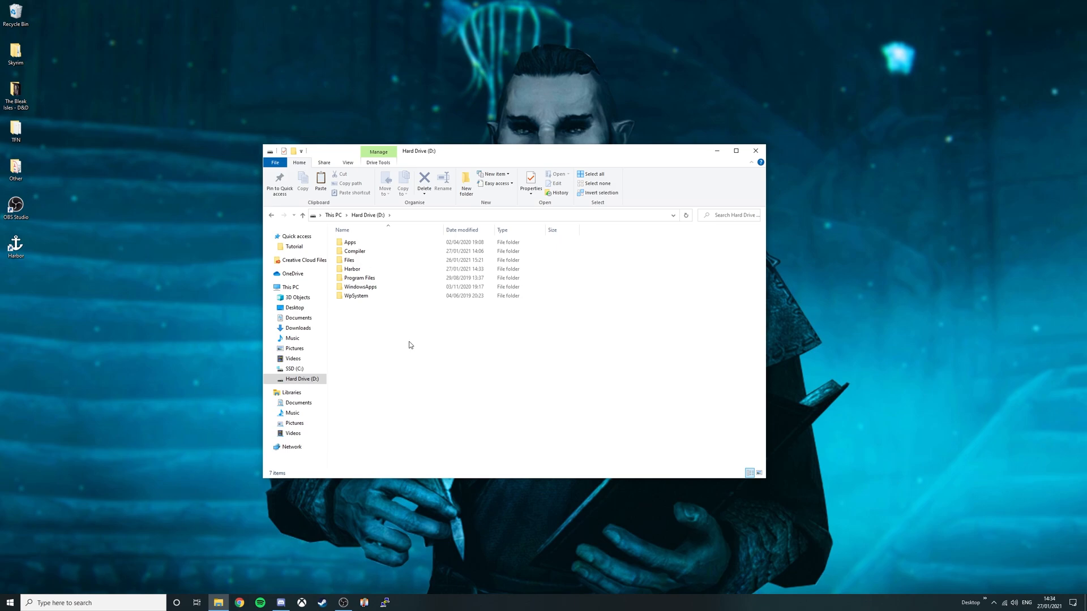
right_click(410, 344)
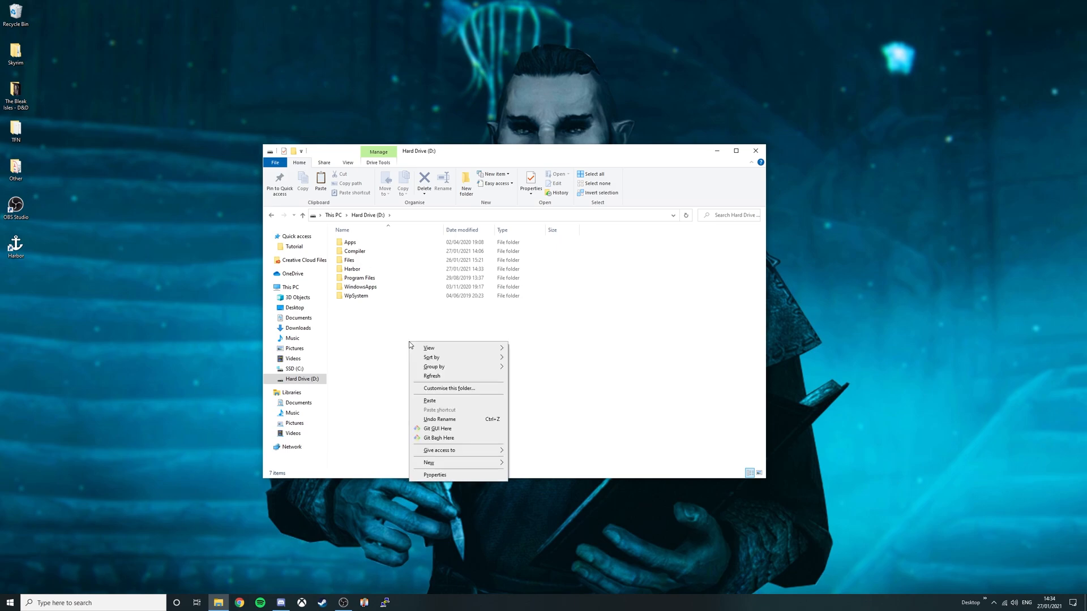
left_click(430, 400)
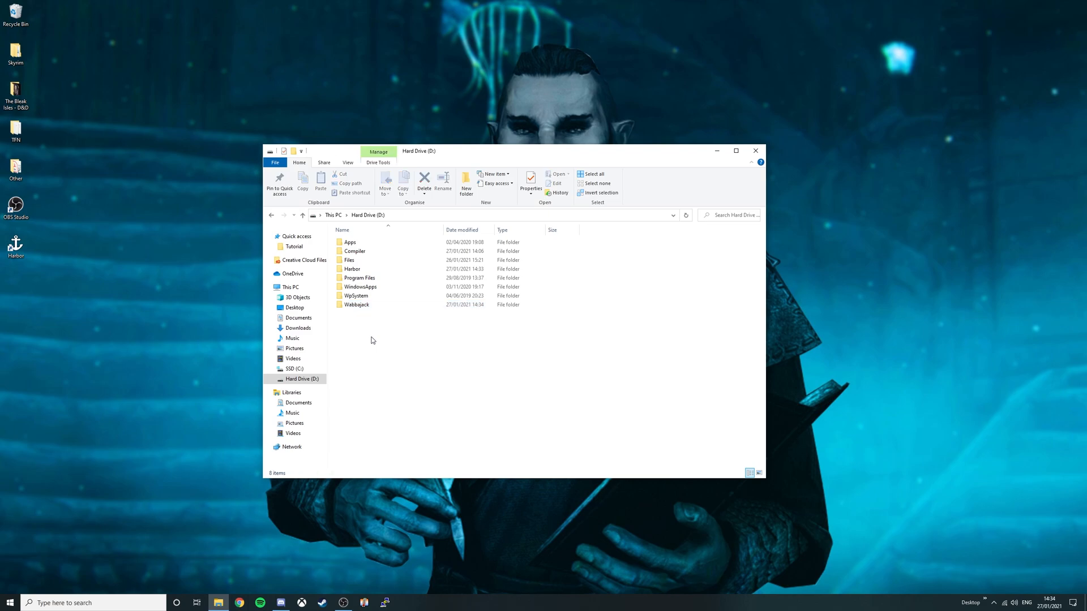
left_click(357, 304)
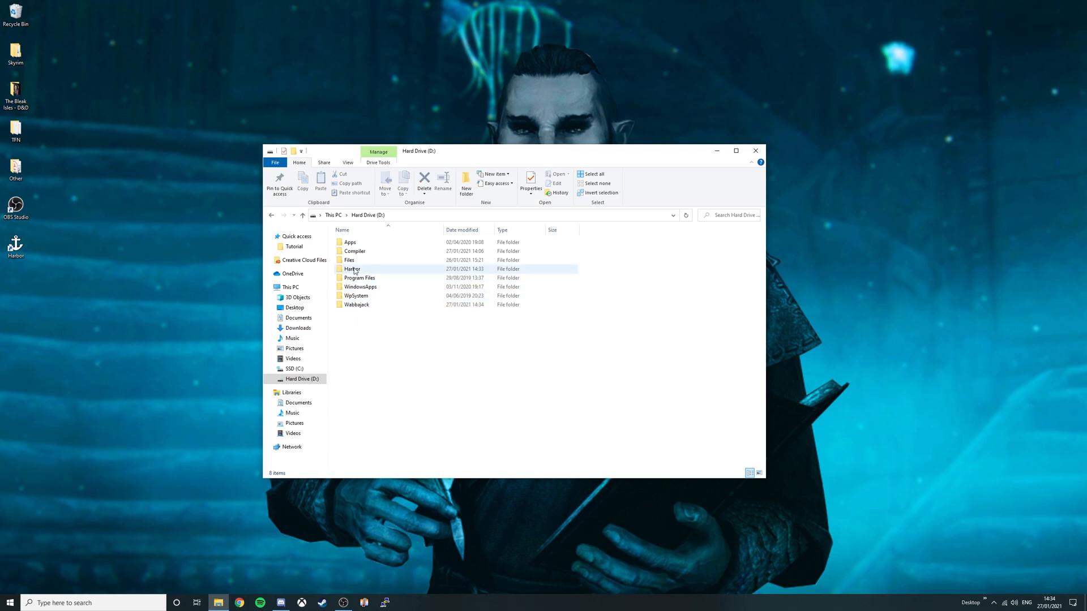
mouse_move(352, 269)
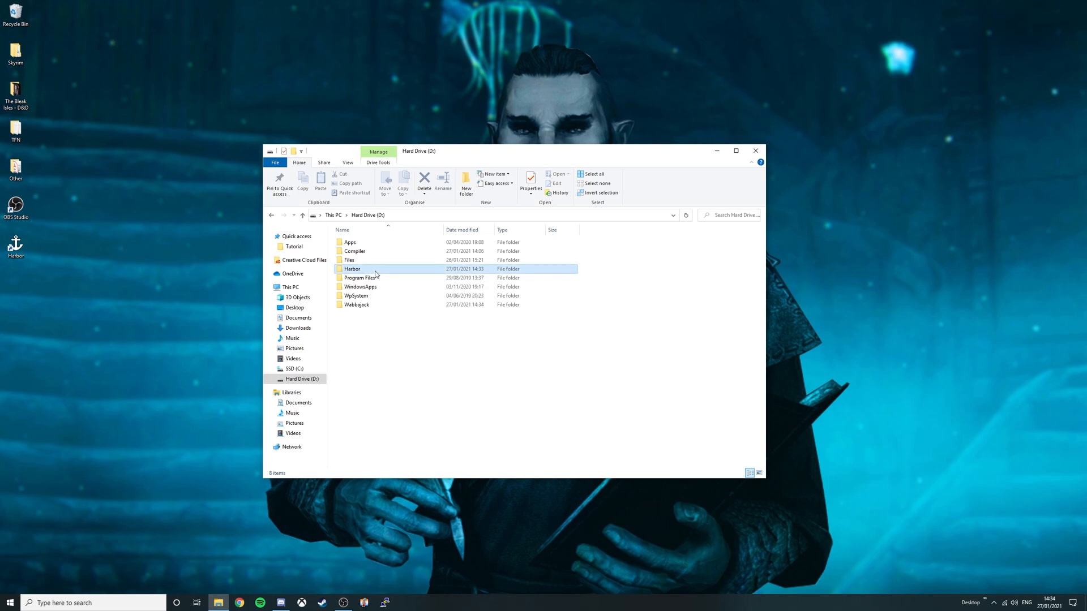
Launch Harbor from drive D and point it at the Skyrim Special Edition folder until PLAY appears
double_click(353, 269)
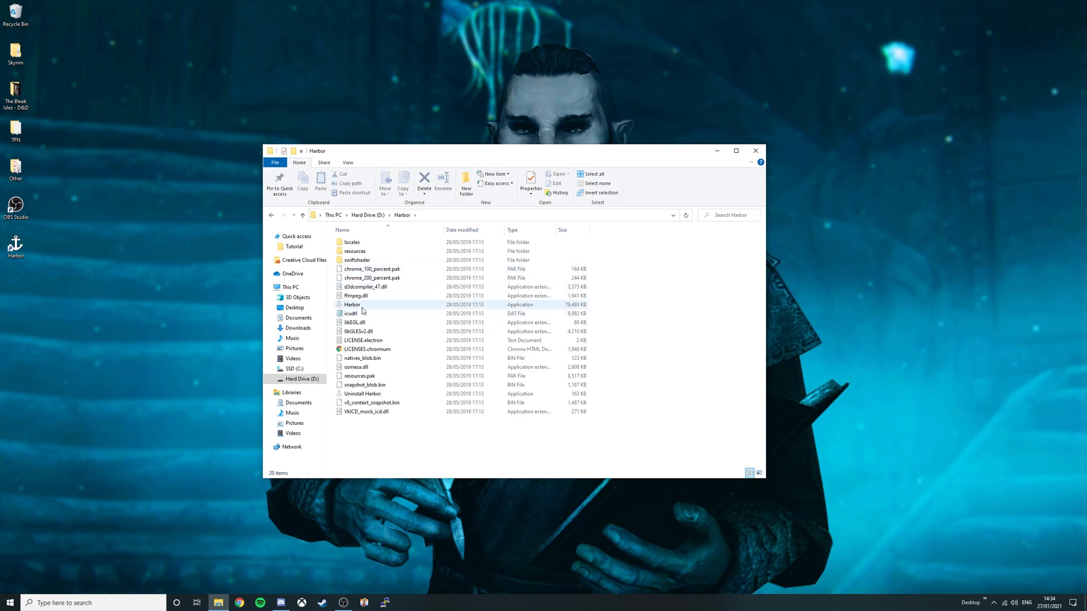
double_click(353, 305)
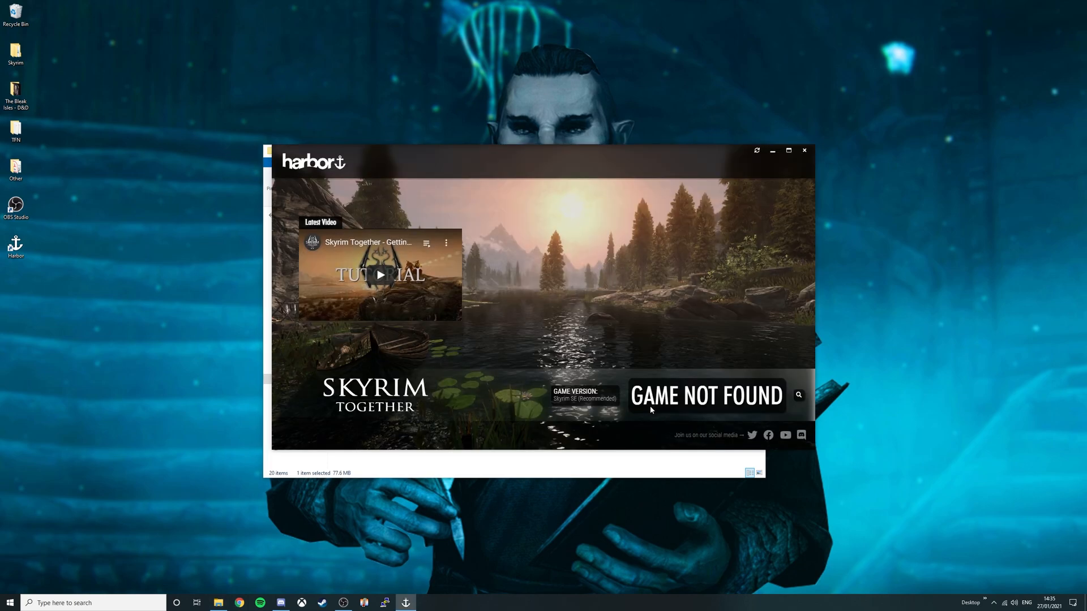
mouse_move(743, 411)
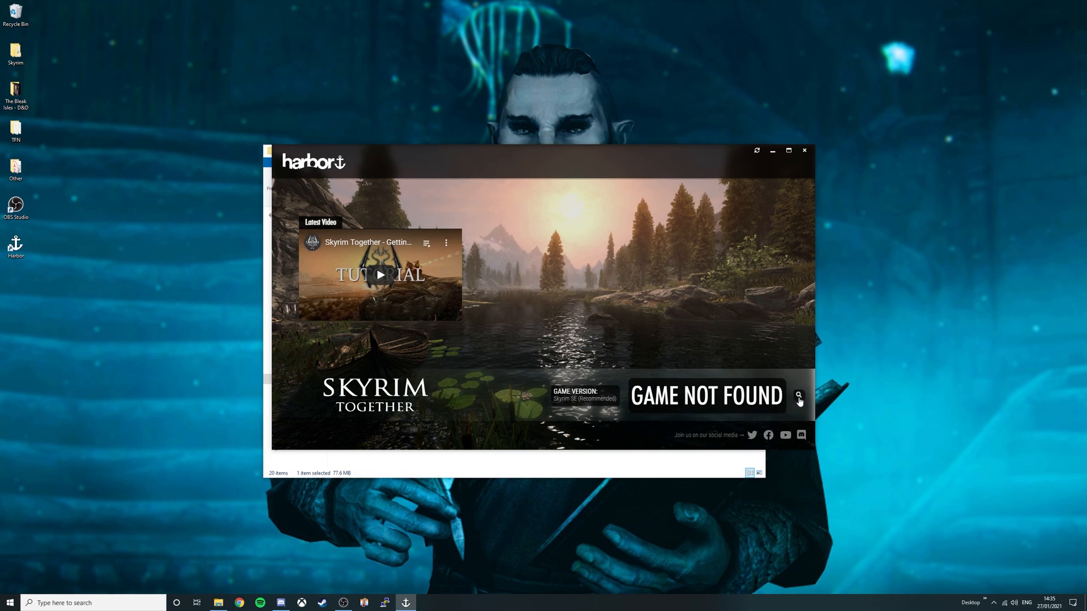
left_click(798, 398)
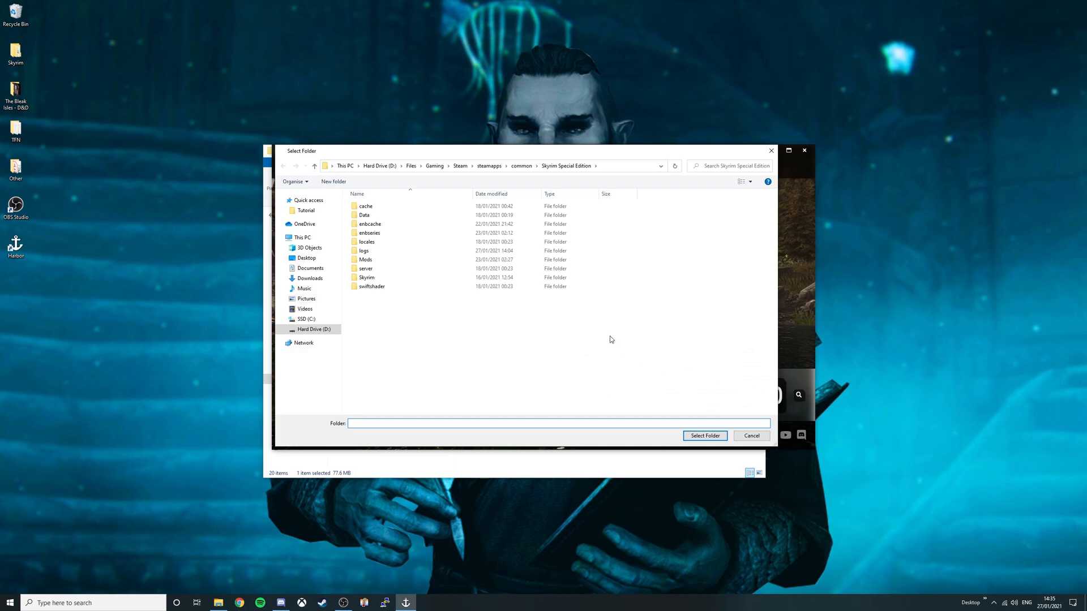
left_click(567, 165)
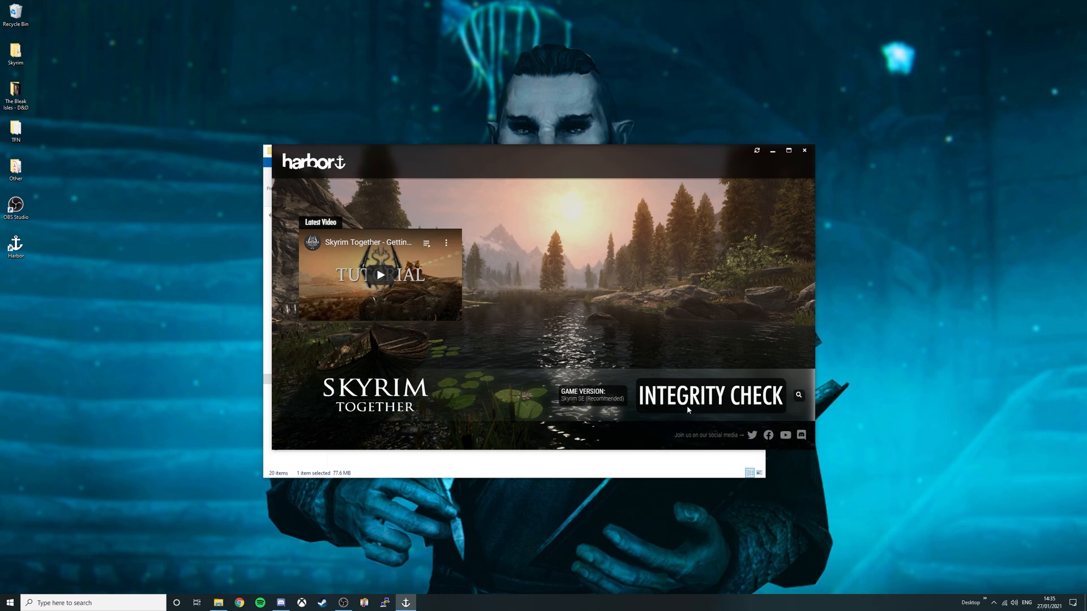
left_click(710, 396)
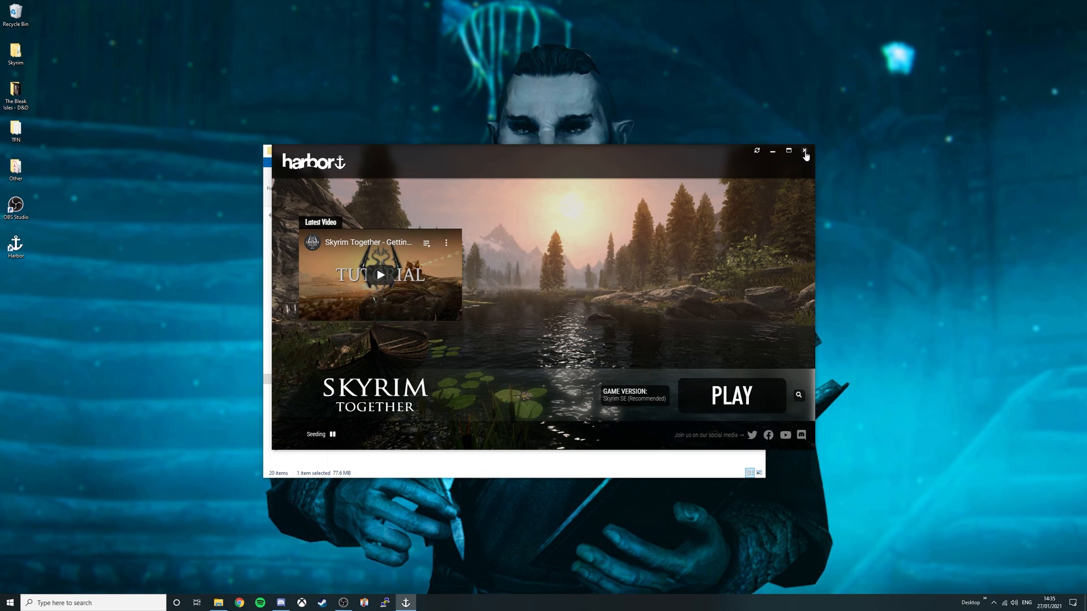
Close Harbor and launch Wabbajack.exe from its folder on Hard Drive (D:)
left_click(805, 151)
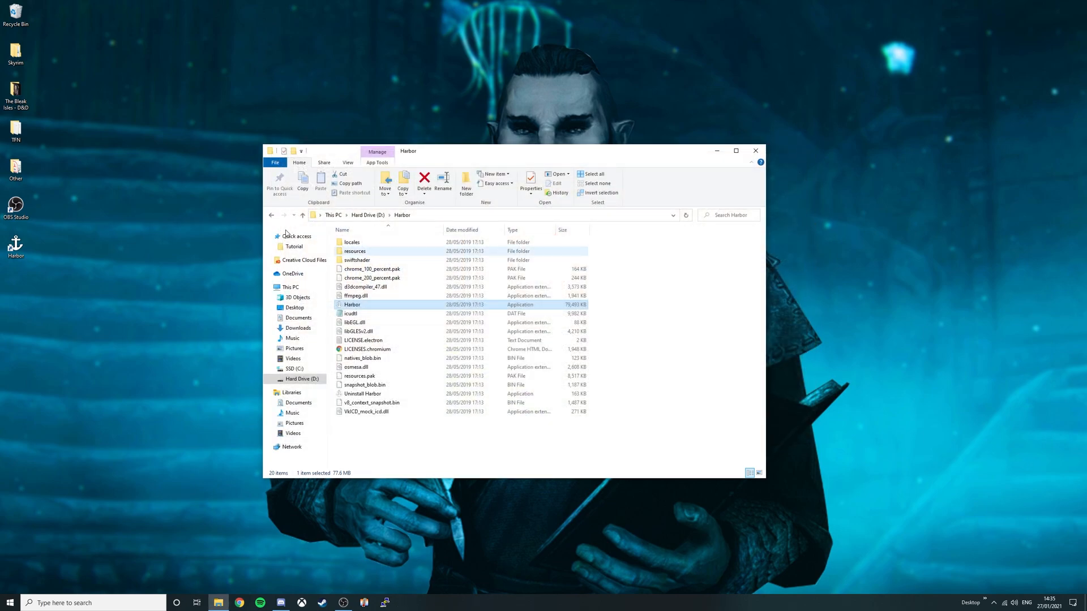
left_click(302, 215)
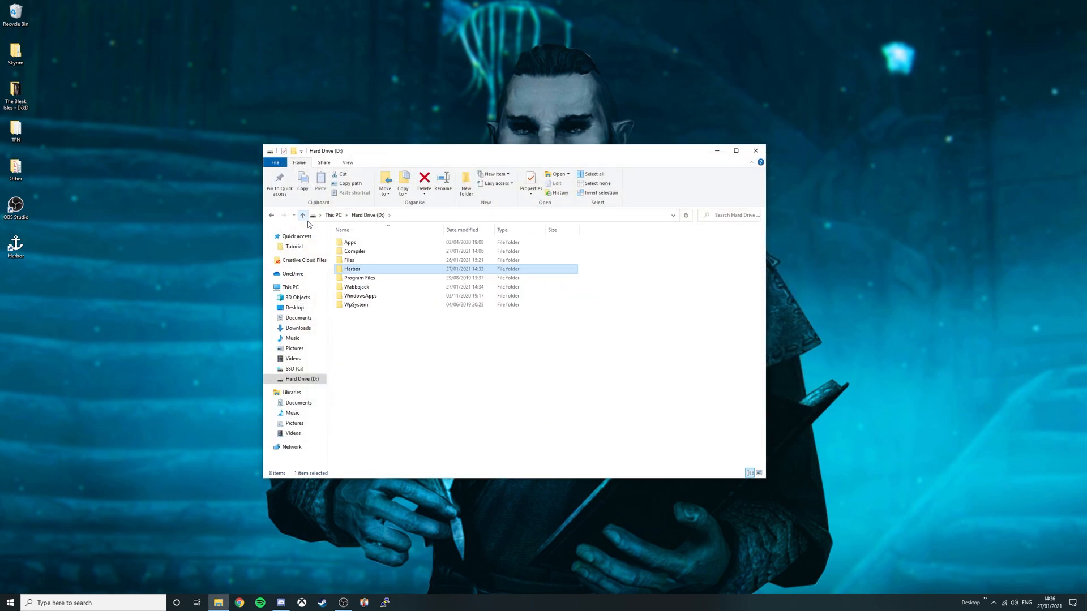
double_click(356, 287)
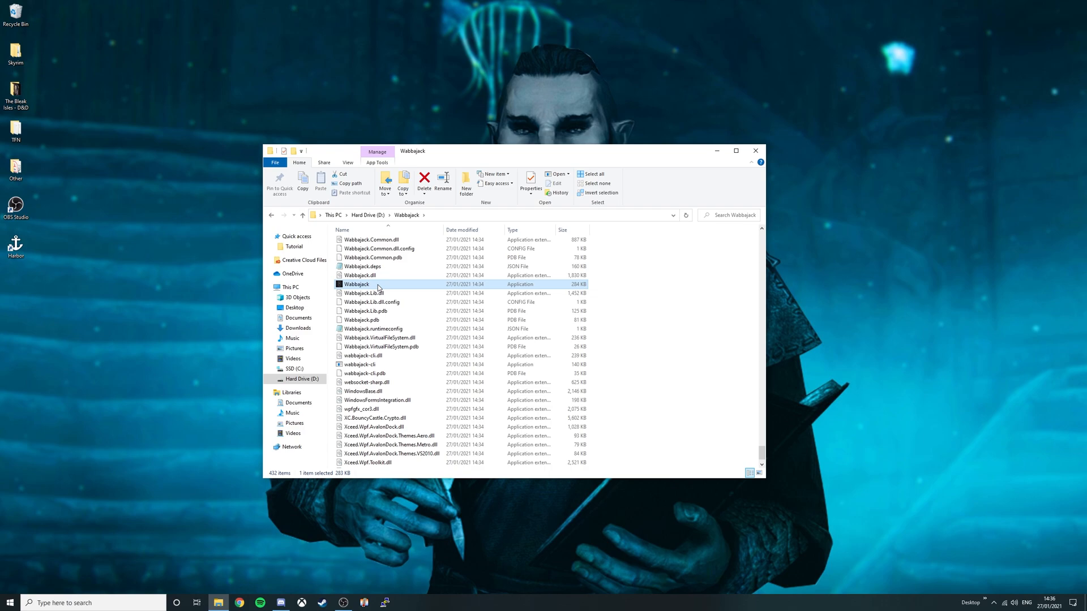
double_click(357, 284)
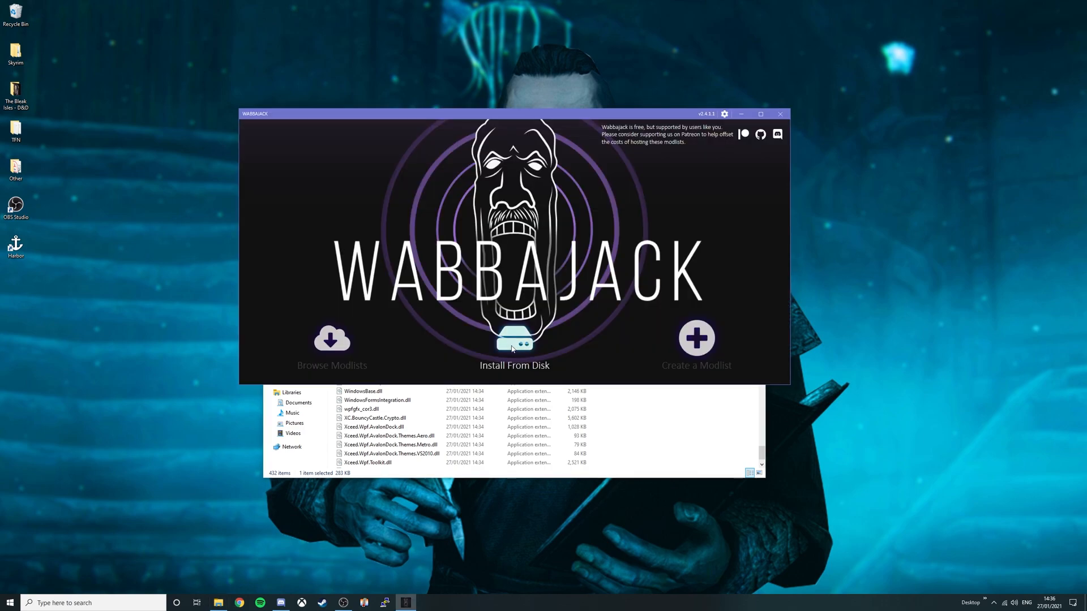
Choose Install From Disk and set the Tales from Nirn High_Quality.wabbajack file from Downloads as target modlist
left_click(514, 347)
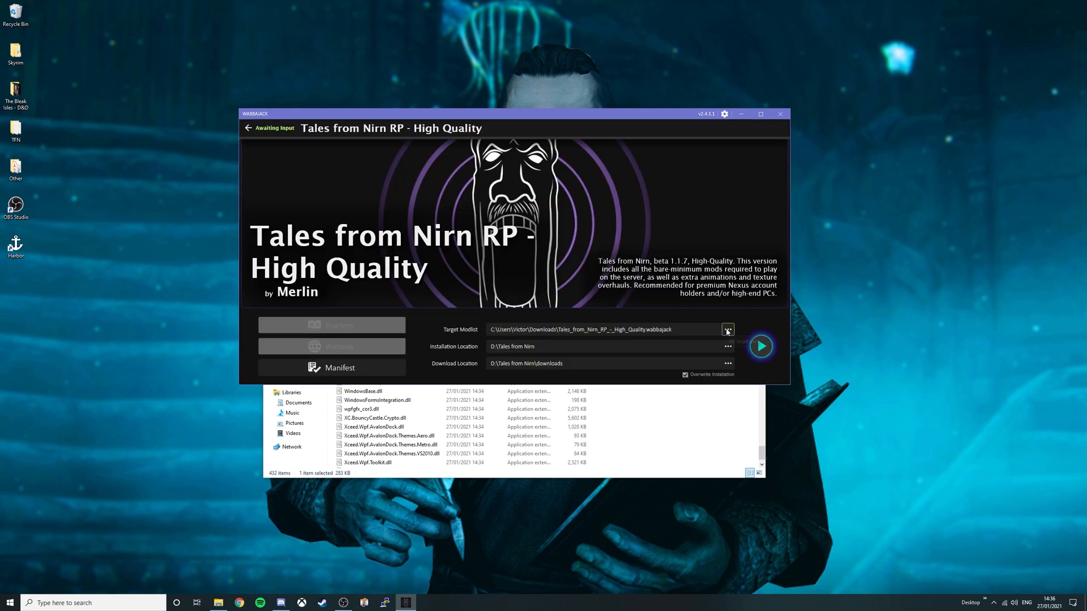
mouse_move(729, 329)
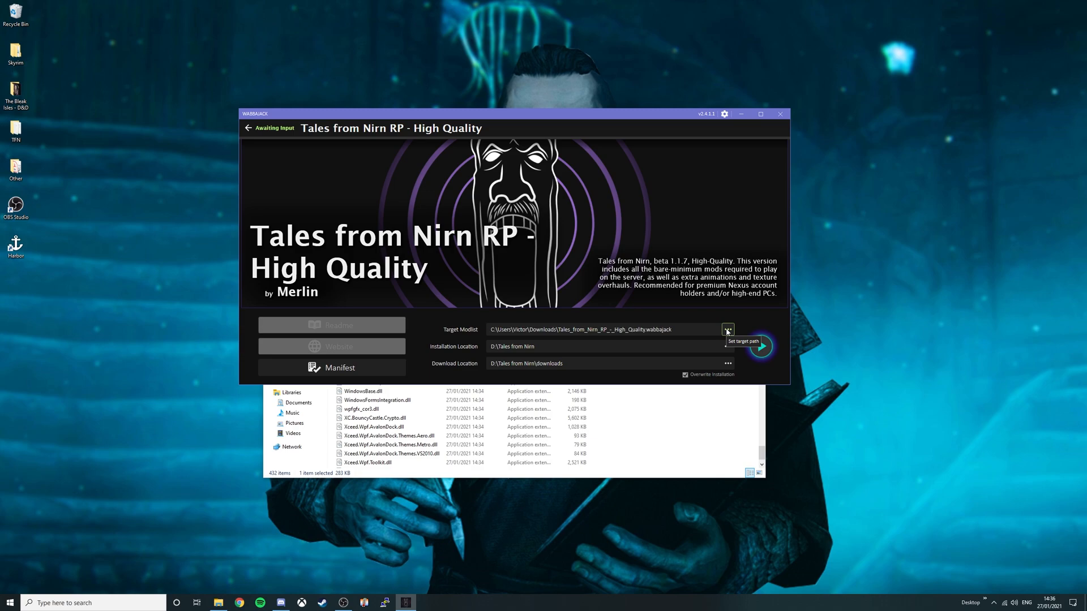
left_click(729, 329)
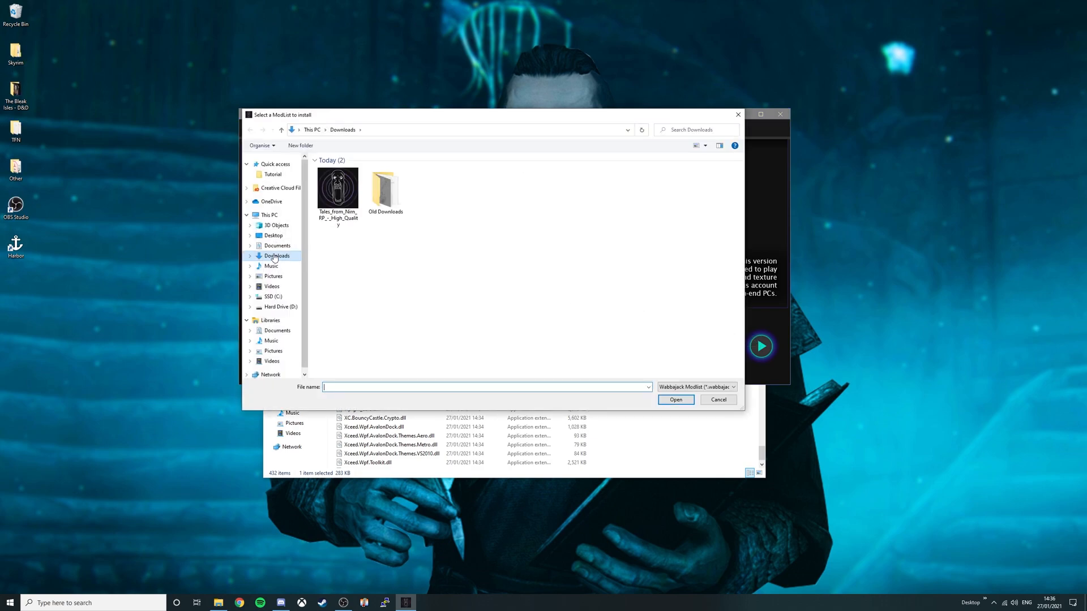
left_click(338, 190)
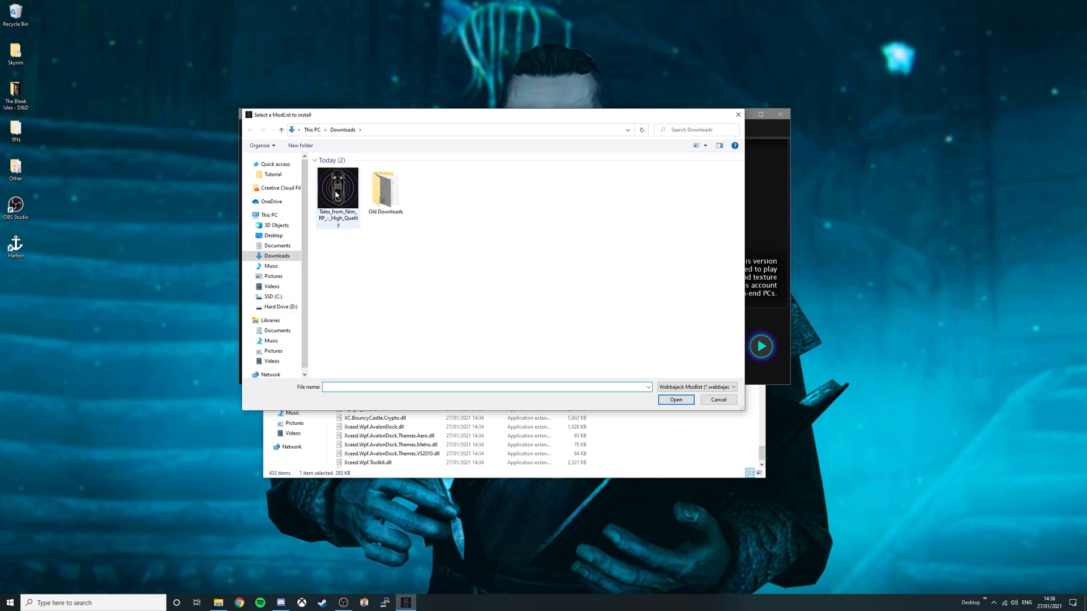
mouse_move(338, 189)
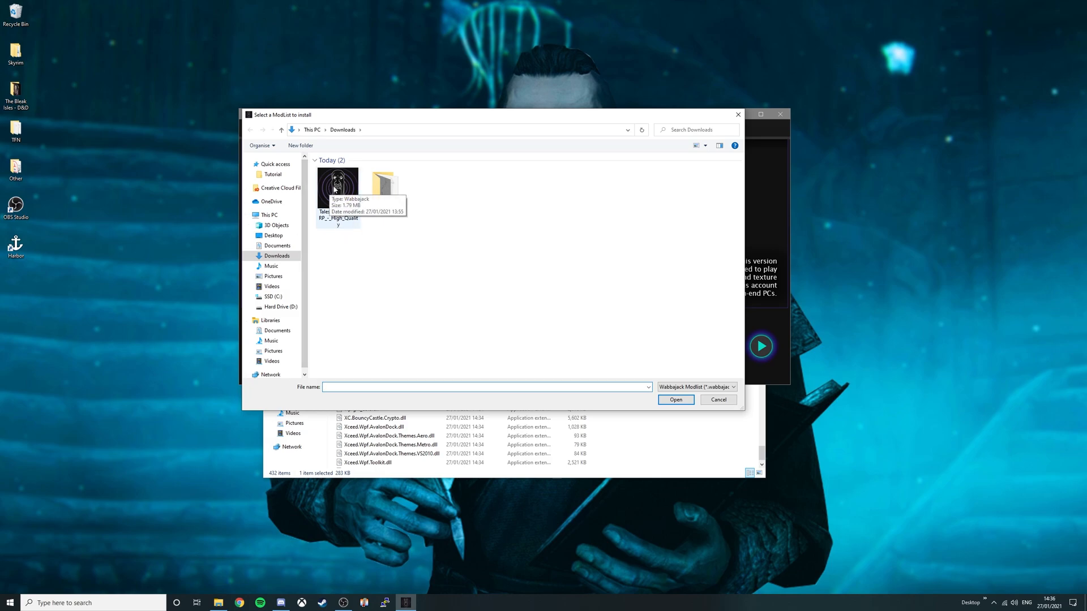
left_click(339, 185)
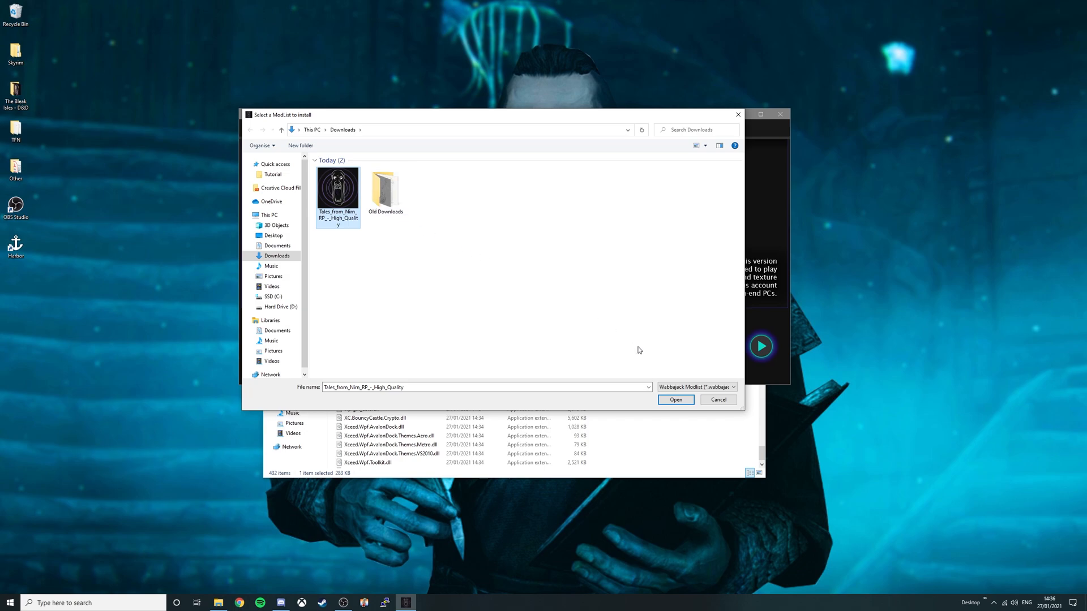
mouse_move(675, 400)
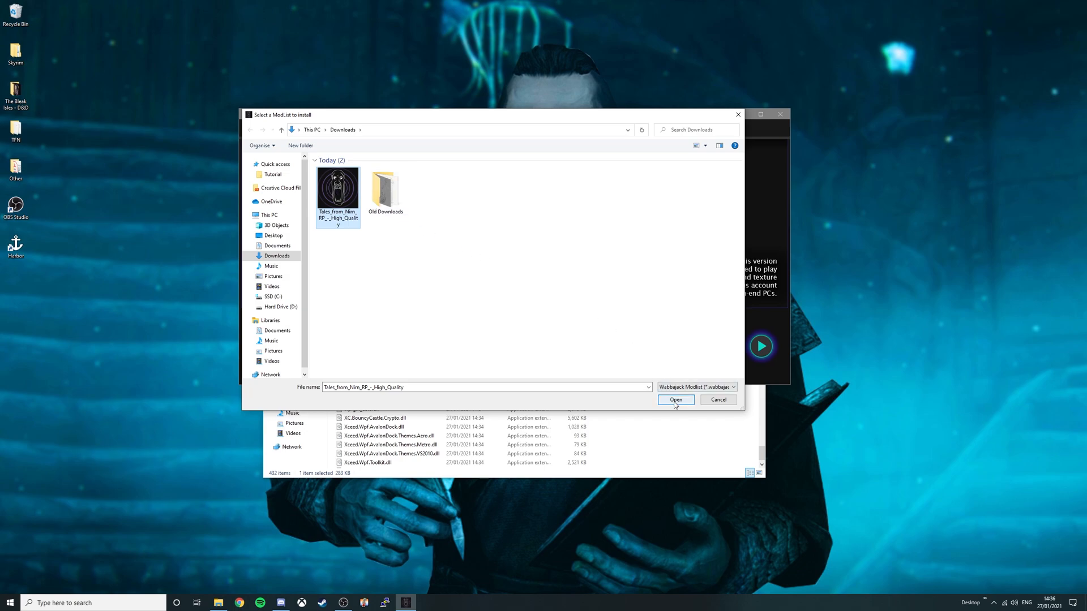
left_click(675, 400)
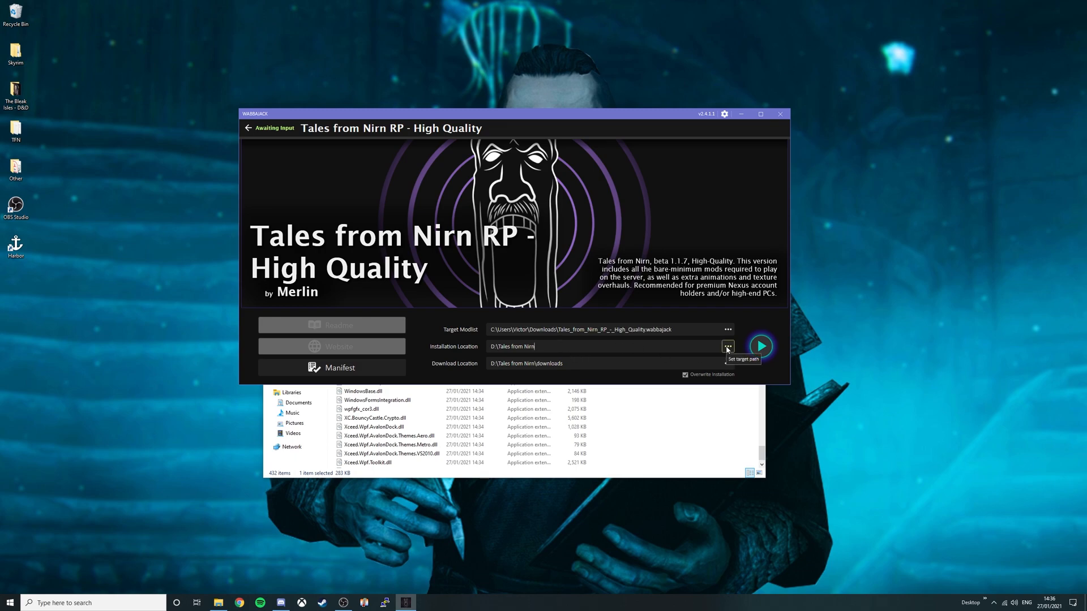
Create a Tales from Nirn folder on Hard Drive (D:) and select it as the installation location
left_click(727, 347)
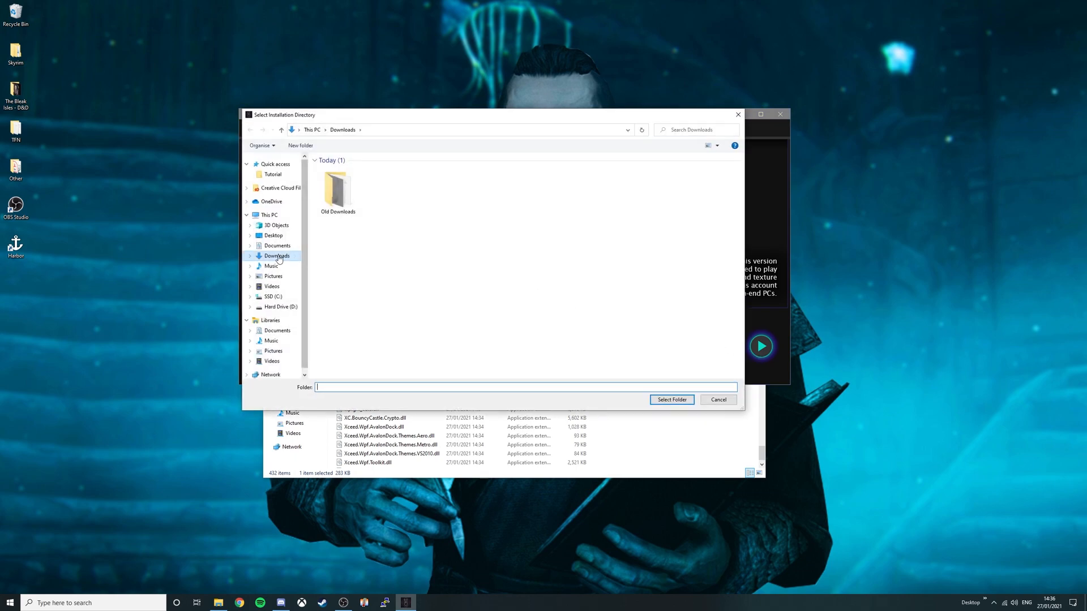
left_click(280, 307)
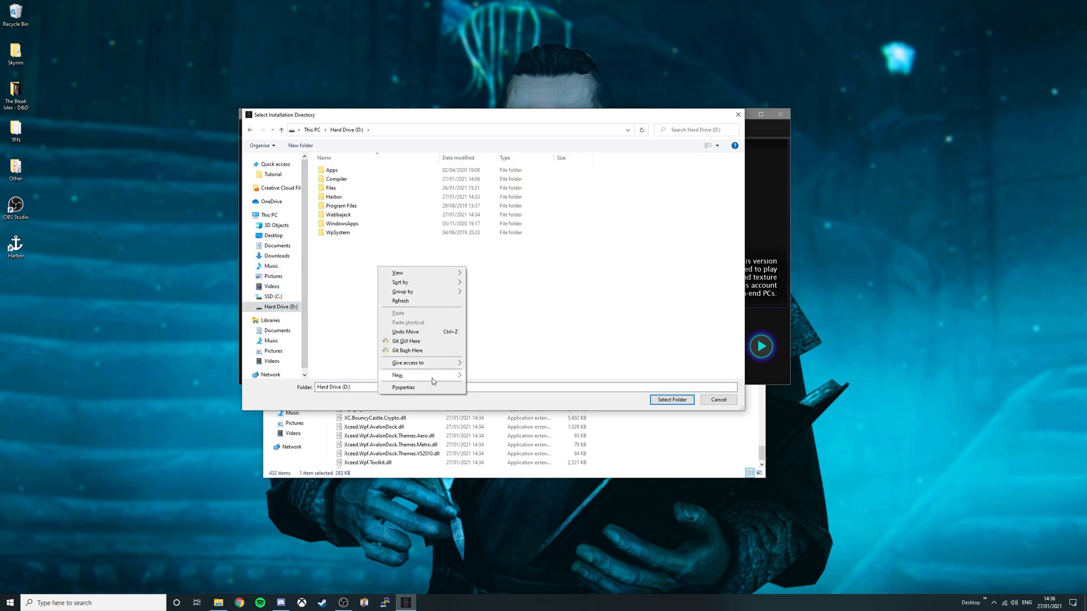
left_click(397, 375)
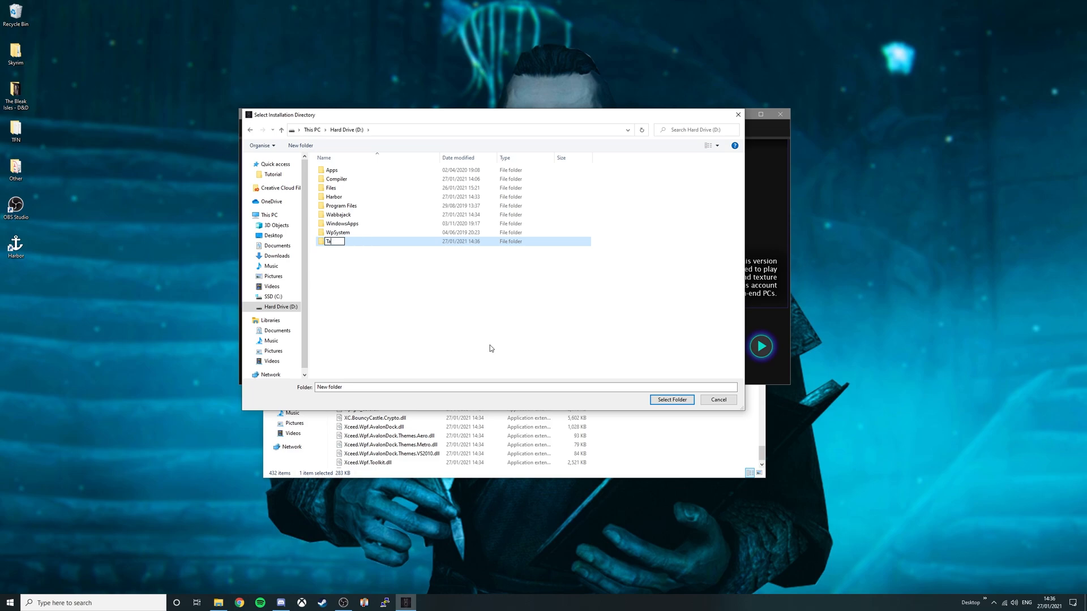
type("Tales from Nim")
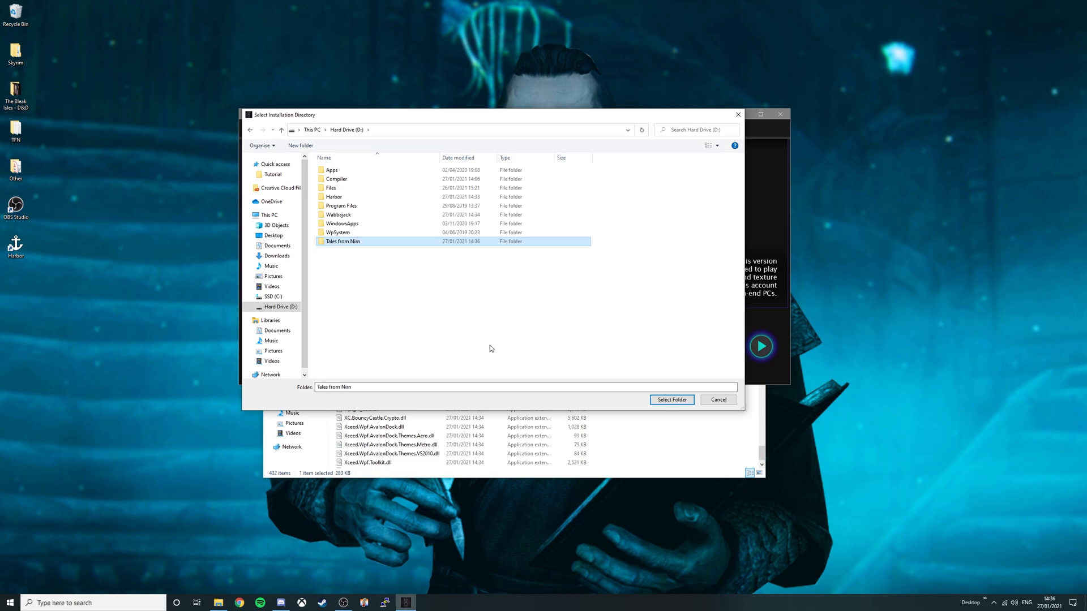
mouse_move(340, 245)
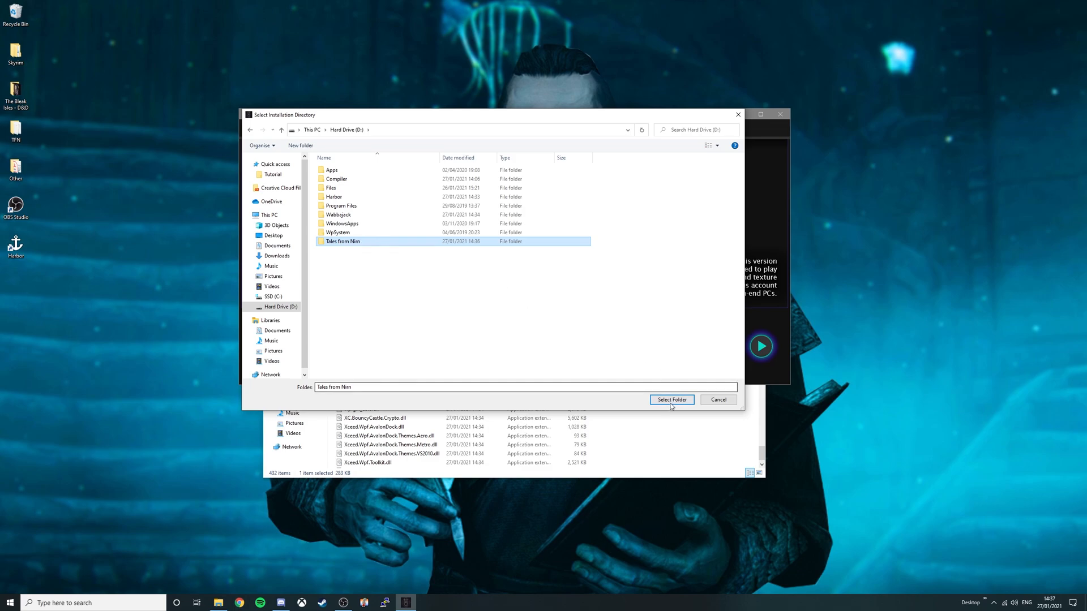
left_click(672, 400)
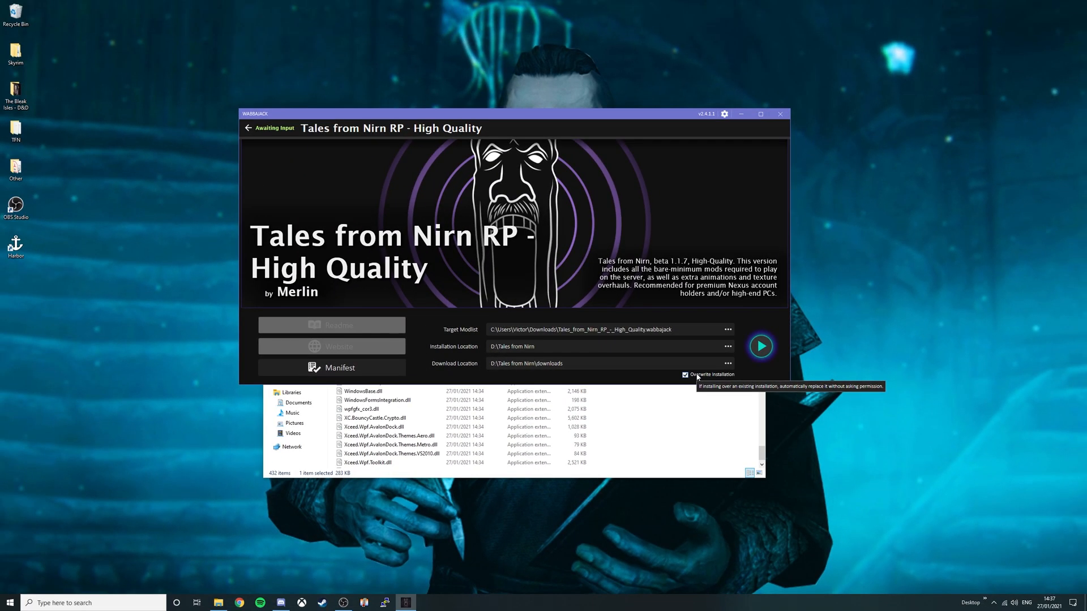
mouse_move(761, 349)
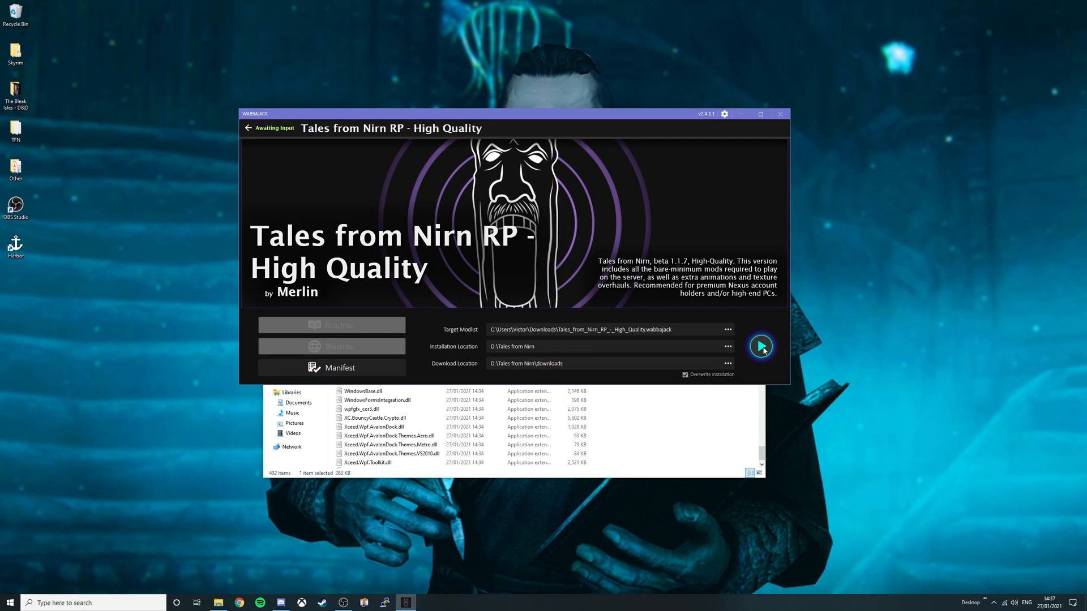
Begin the modlist installation and minimize Wabbajack while archives download
left_click(761, 347)
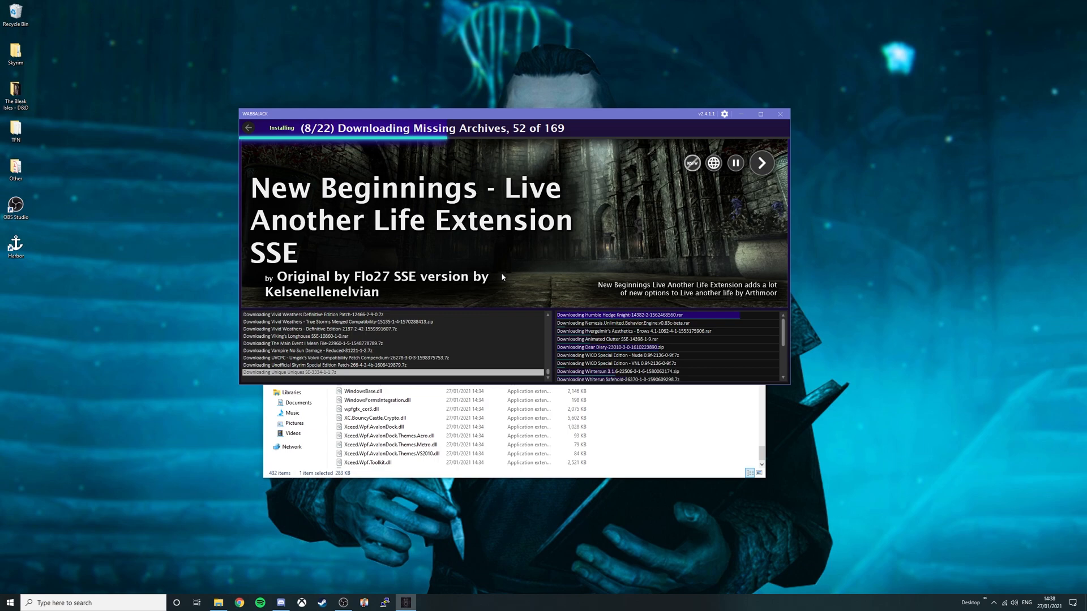
left_click(761, 164)
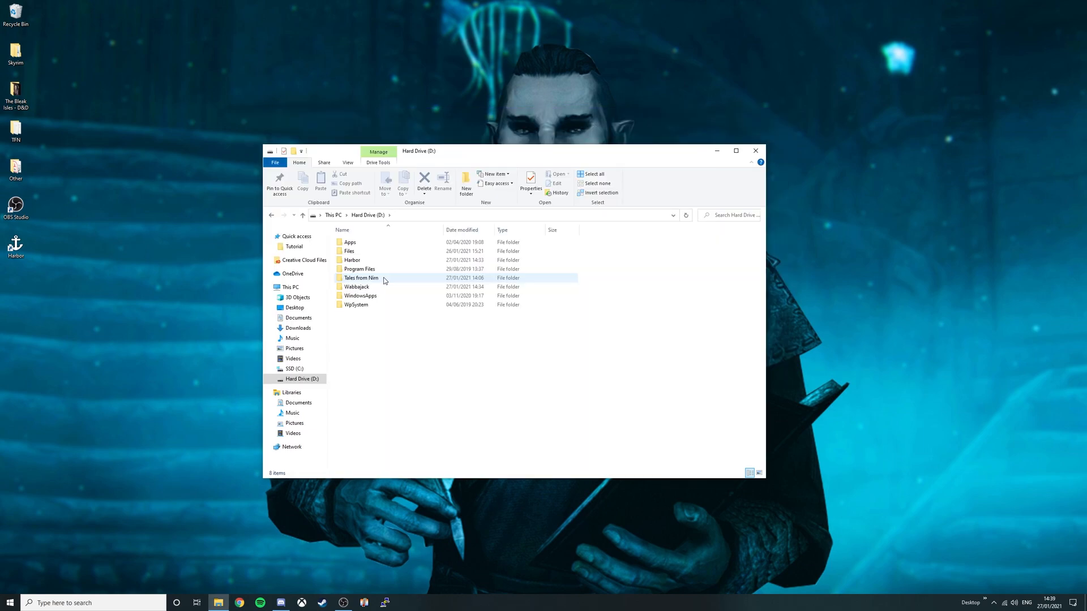
mouse_move(361, 279)
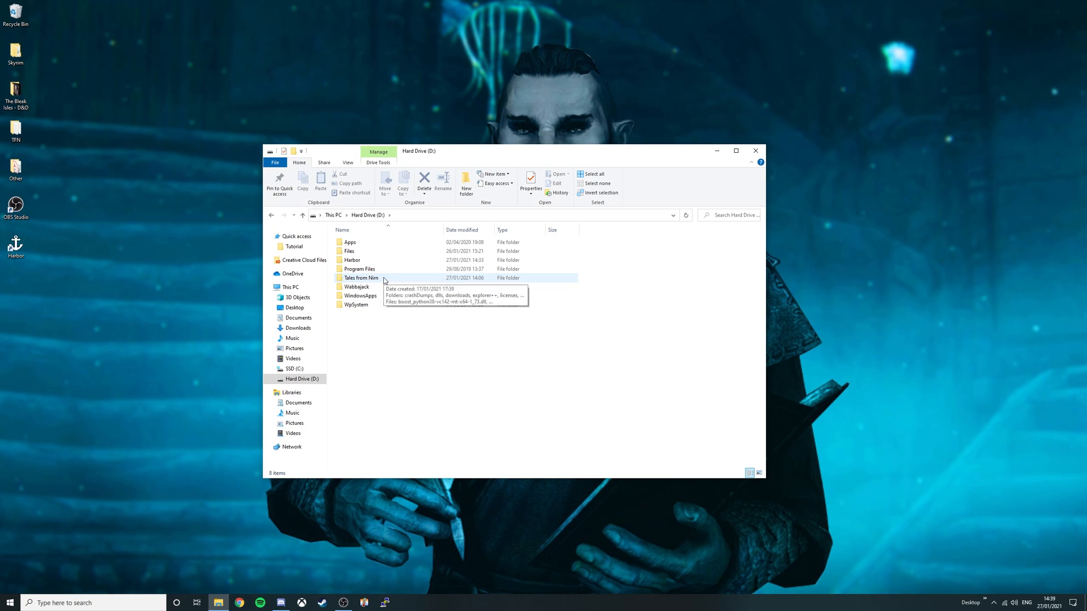
Open the SKYRIM SE DIRECTORY folder inside the Tales from Nirn install folder
double_click(361, 279)
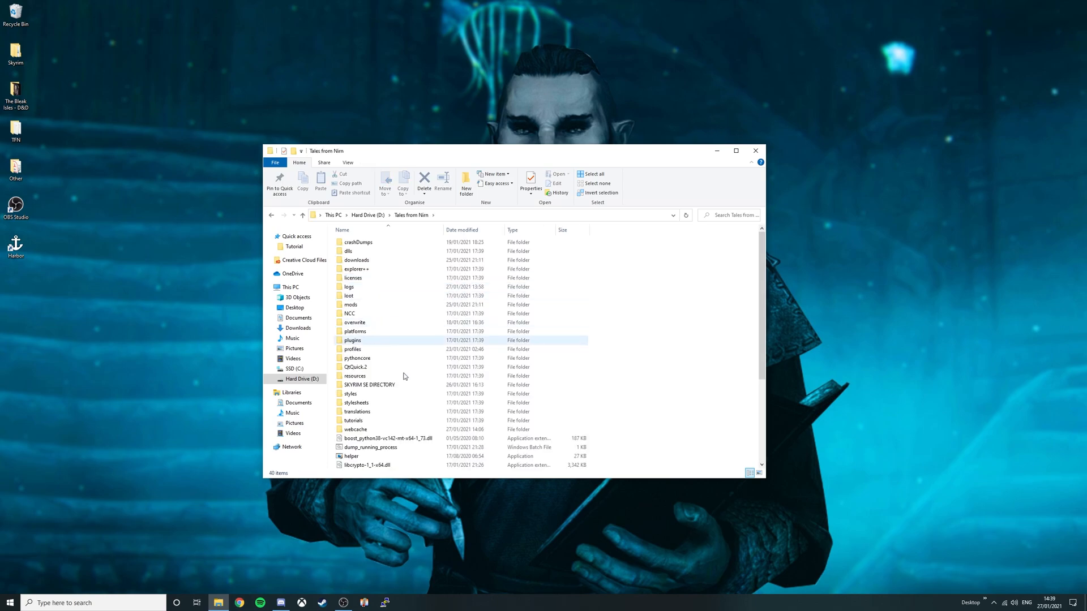
double_click(368, 385)
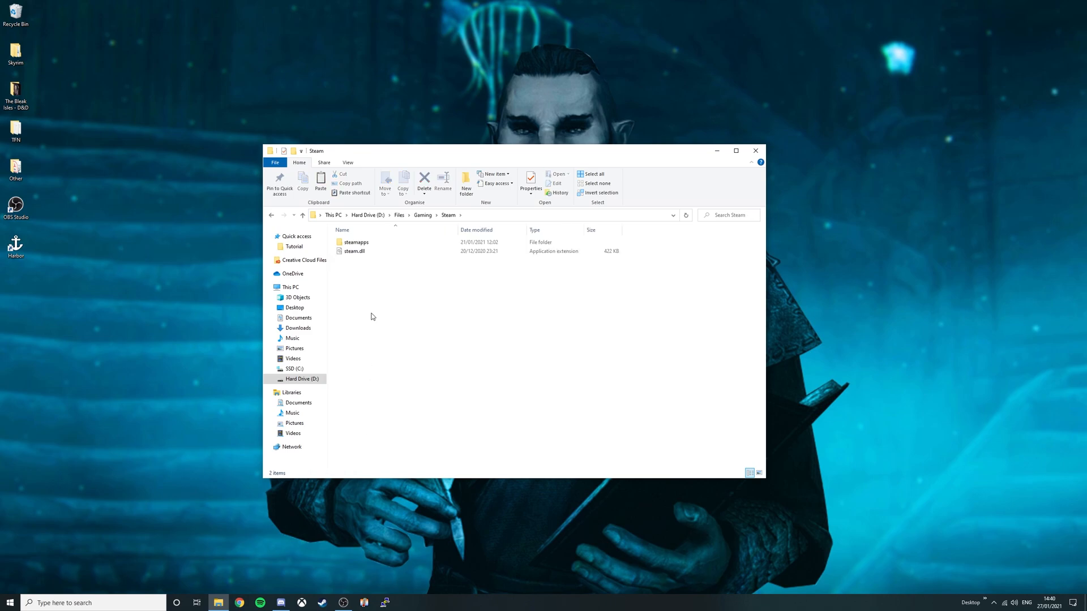
Paste the three files into steamapps > common > Skyrim Special Edition, replacing the existing files
double_click(355, 242)
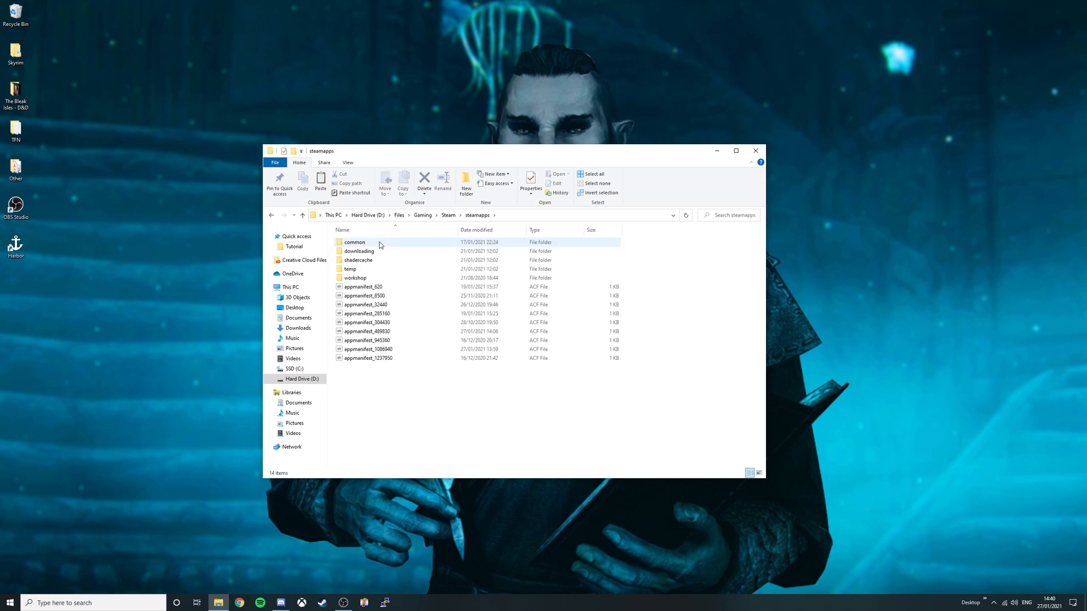
double_click(354, 243)
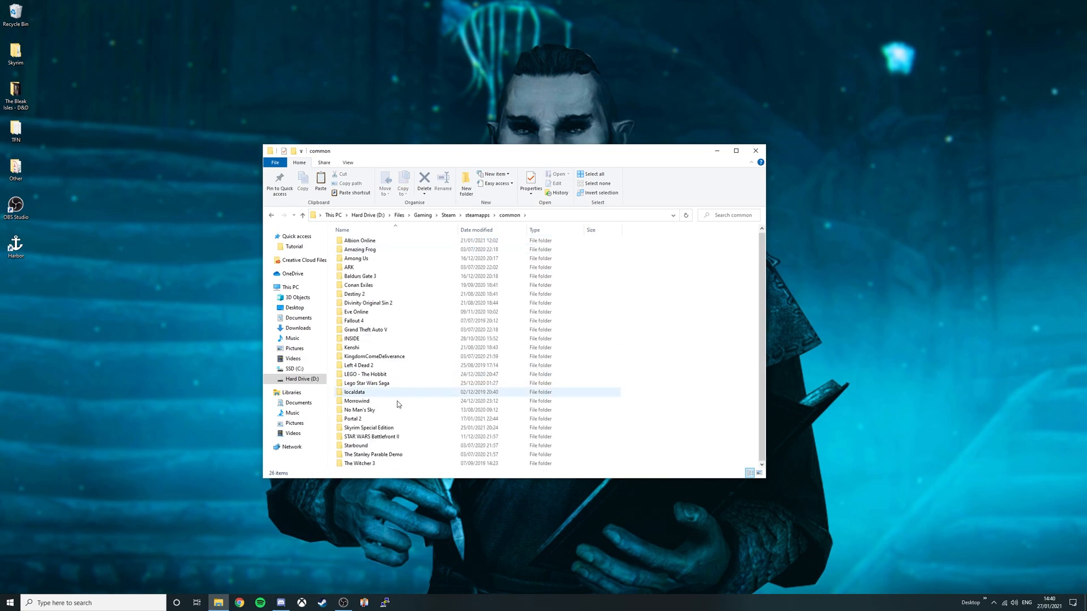
double_click(369, 428)
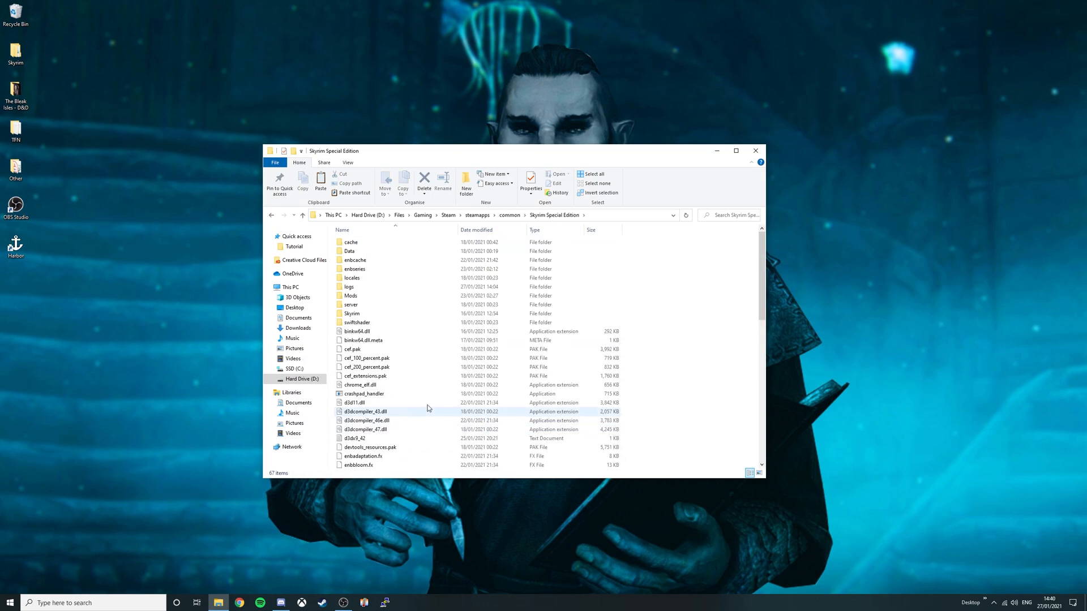
scroll("down", 3)
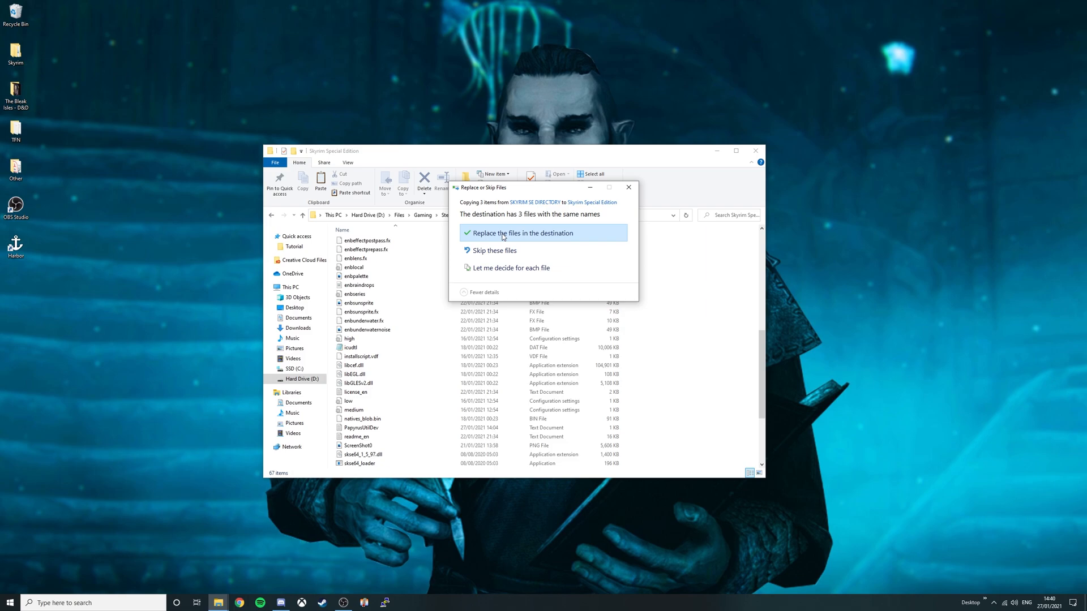
left_click(521, 232)
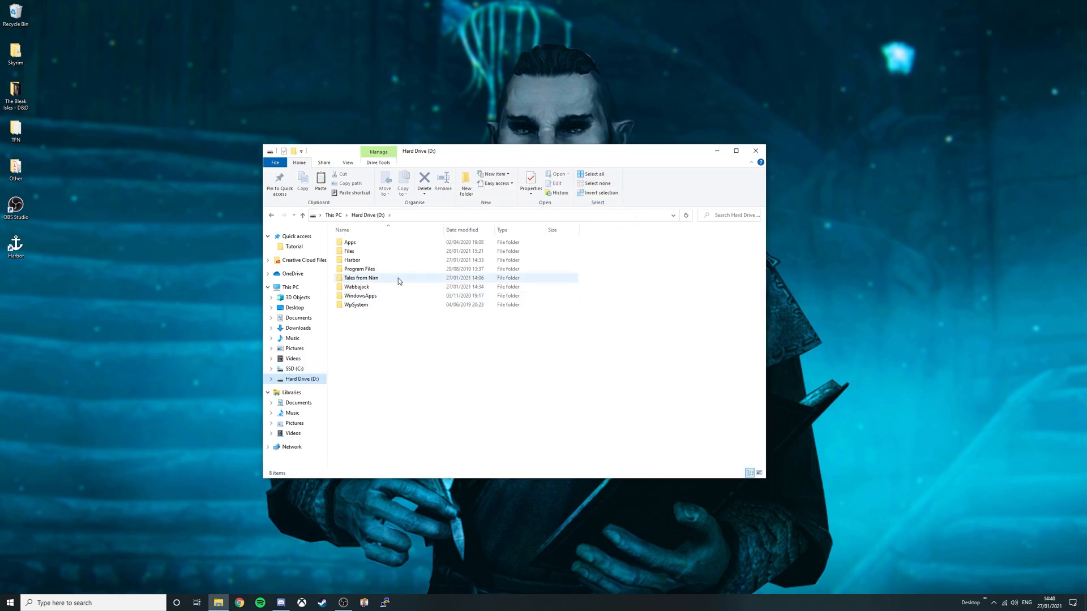
Bring up the context menu of ModOrganizer.exe in the Tales from Nirn folder
double_click(361, 278)
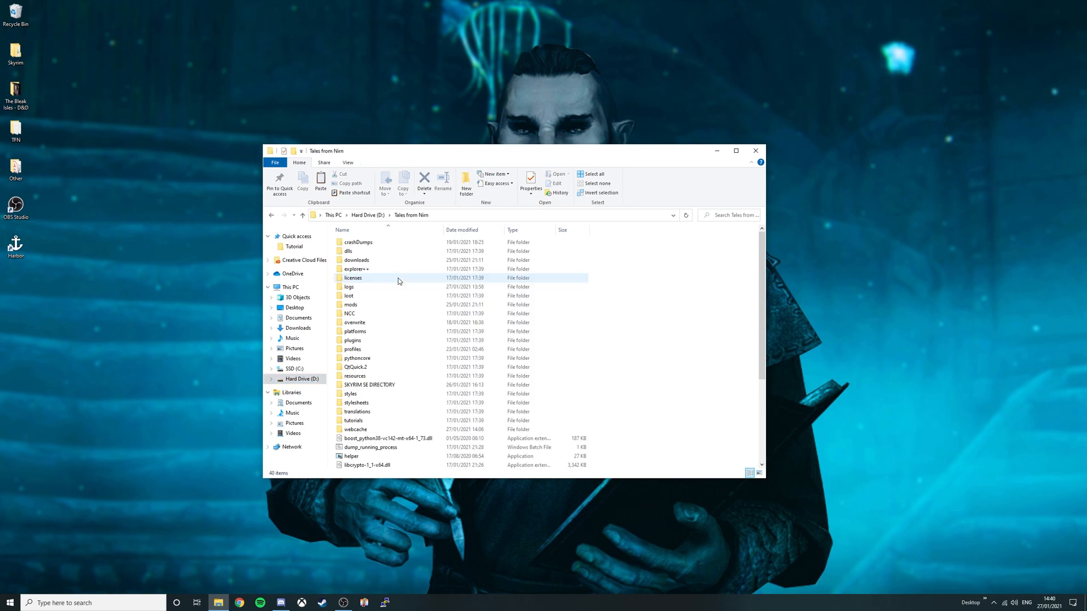
scroll("down", 3)
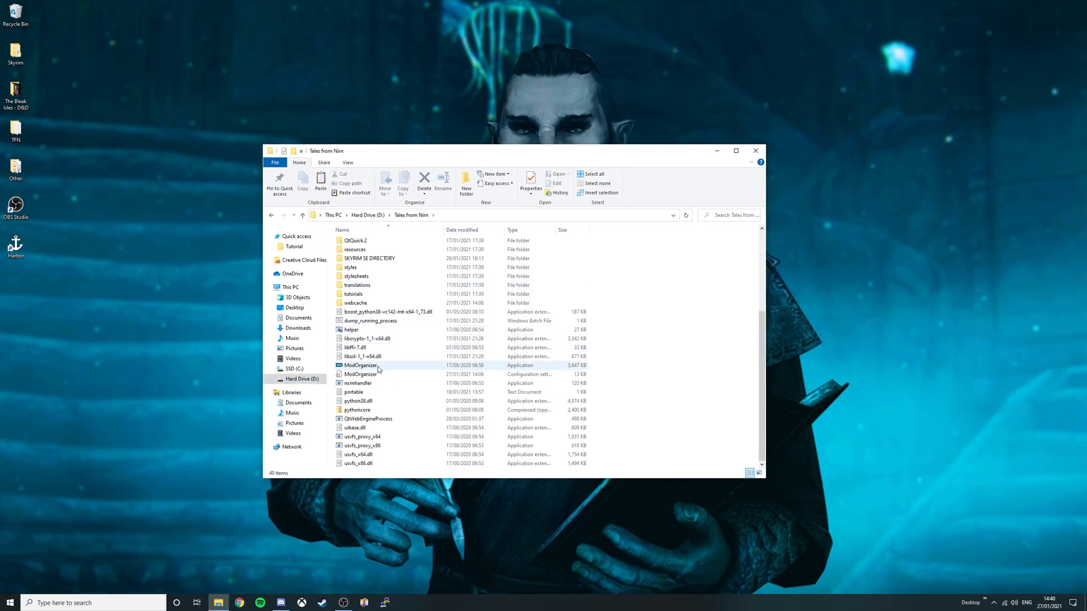
left_click(361, 366)
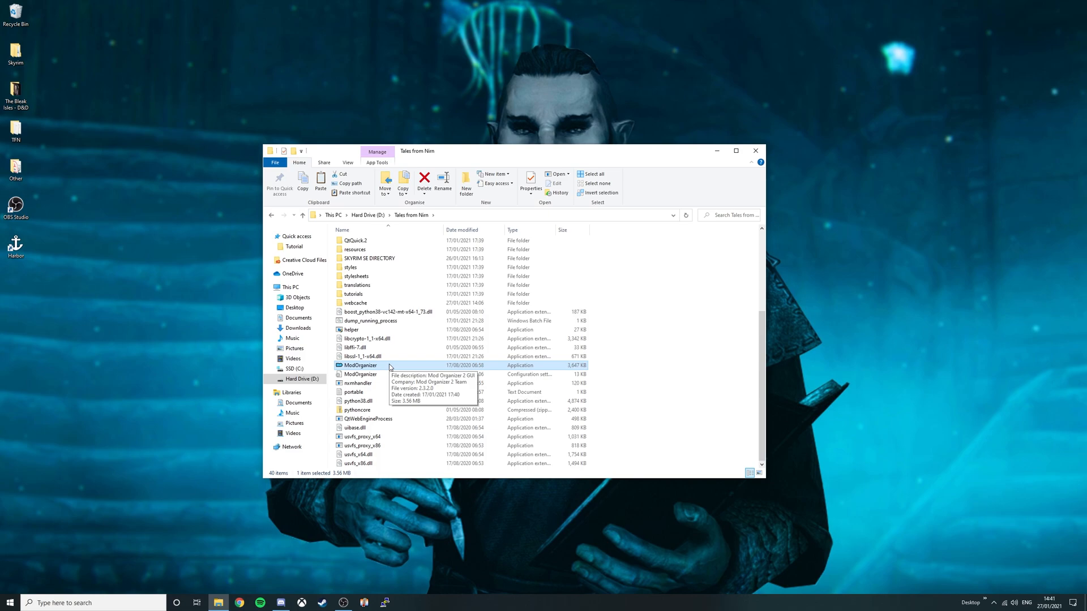
right_click(361, 366)
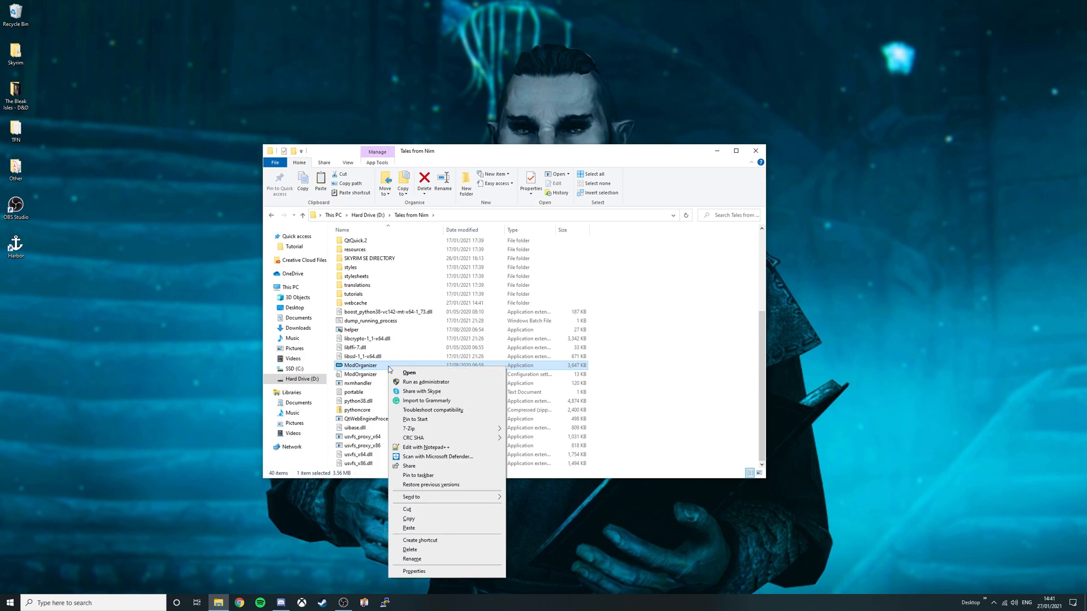
Dismiss the context menu and launch ModOrganizer.exe for the modlist
left_click(496, 365)
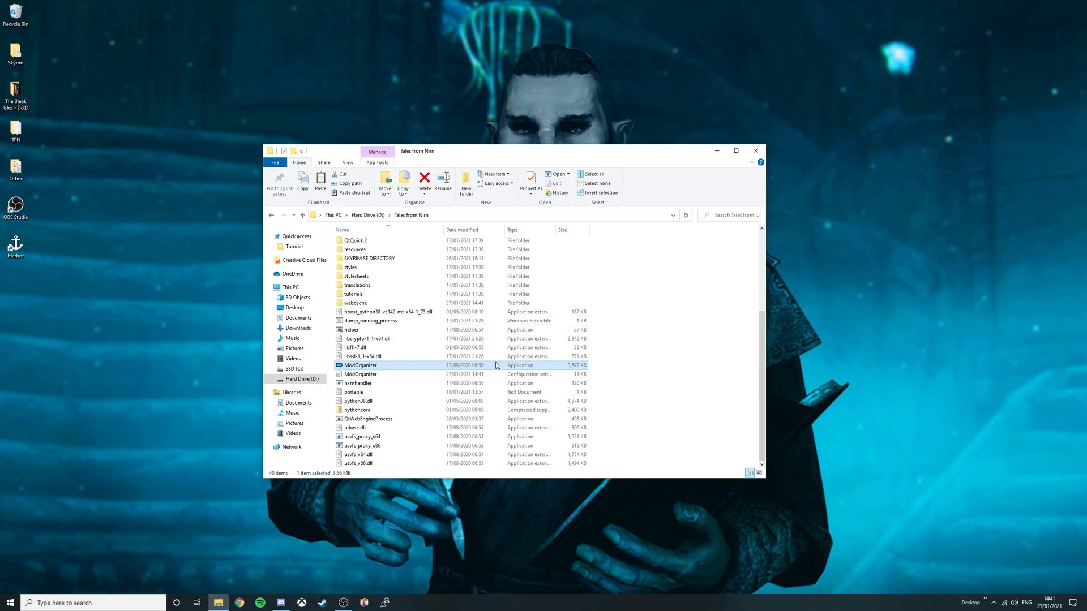
double_click(358, 366)
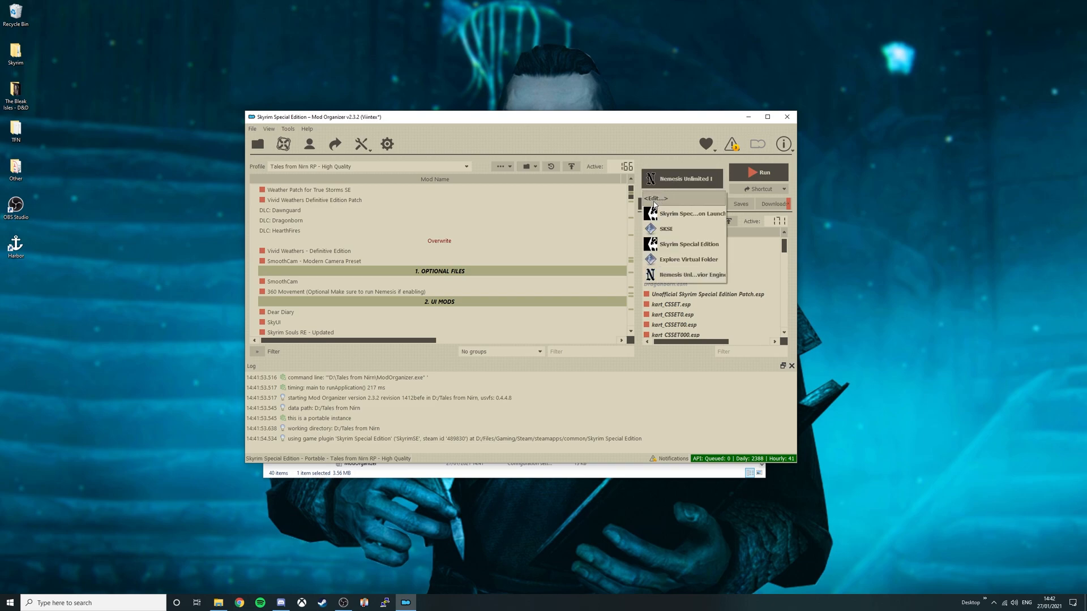
Add a new executable from st_loader in the Skyrim Special Edition game folder
left_click(652, 198)
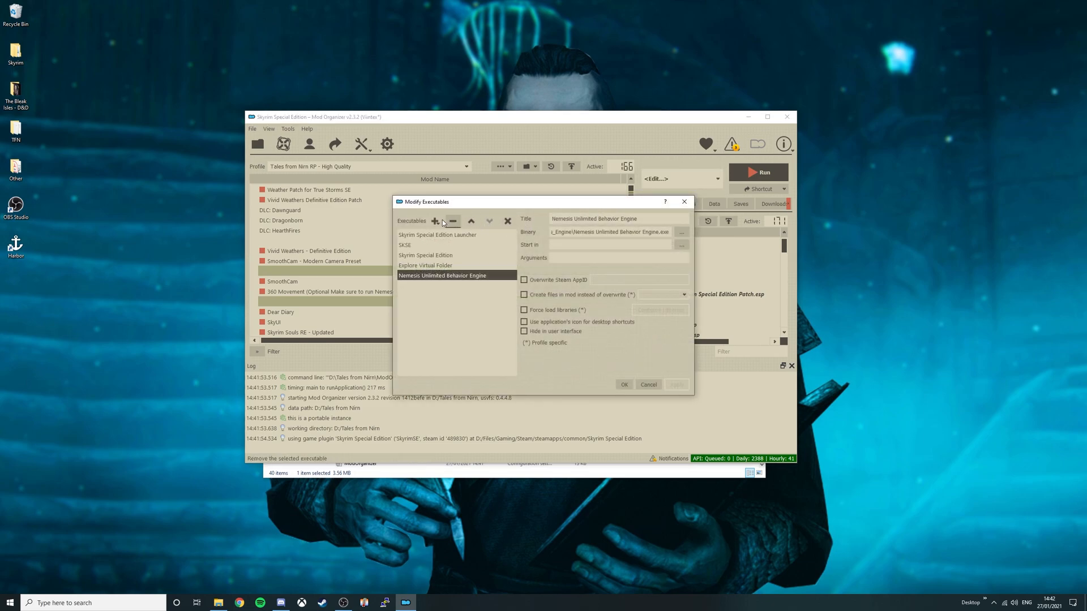
left_click(435, 221)
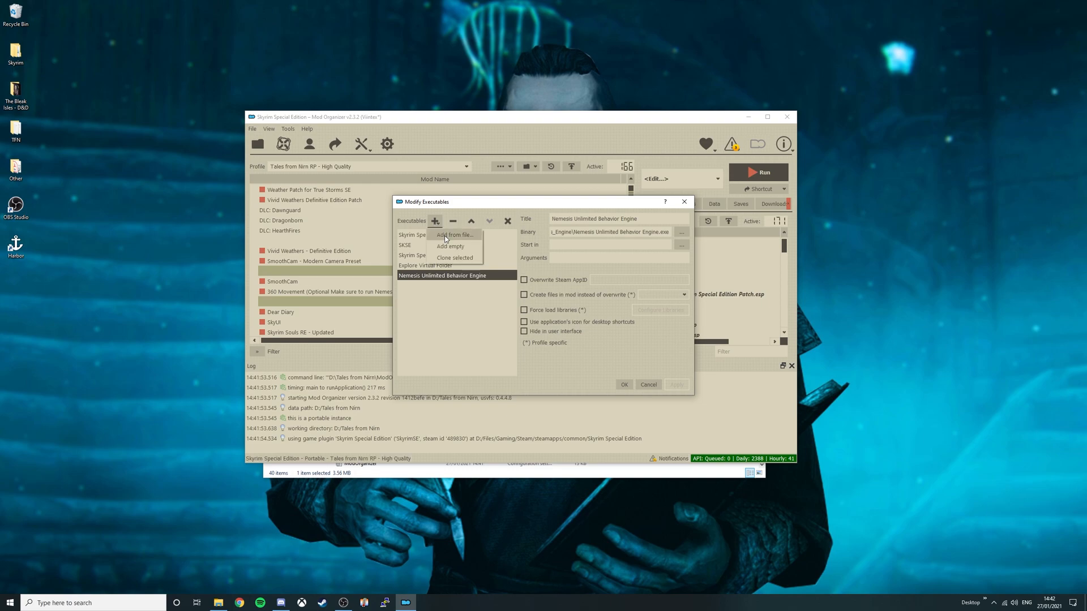
left_click(453, 234)
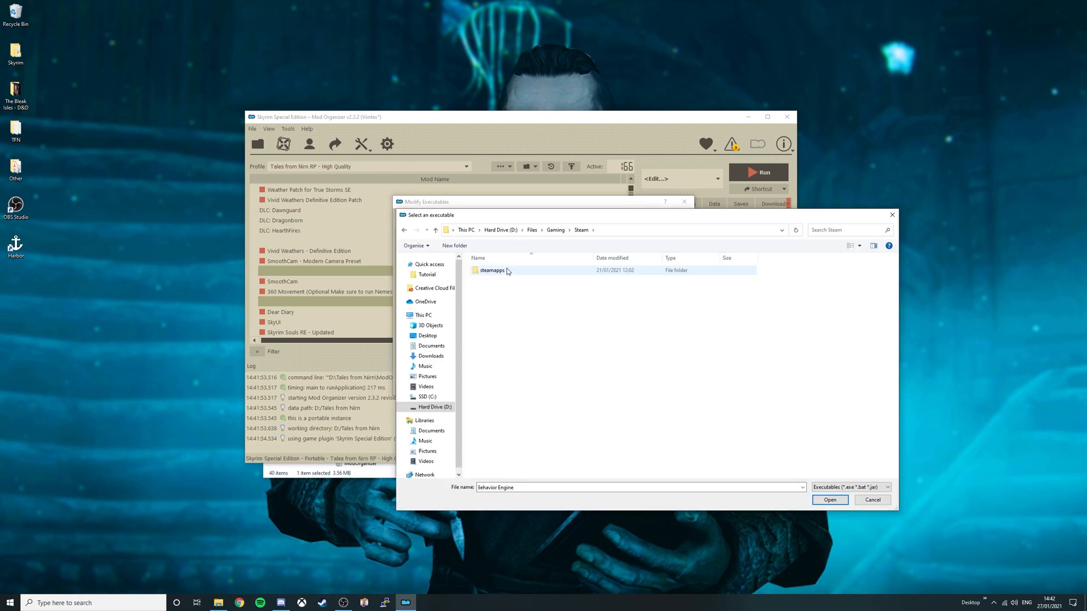
double_click(493, 271)
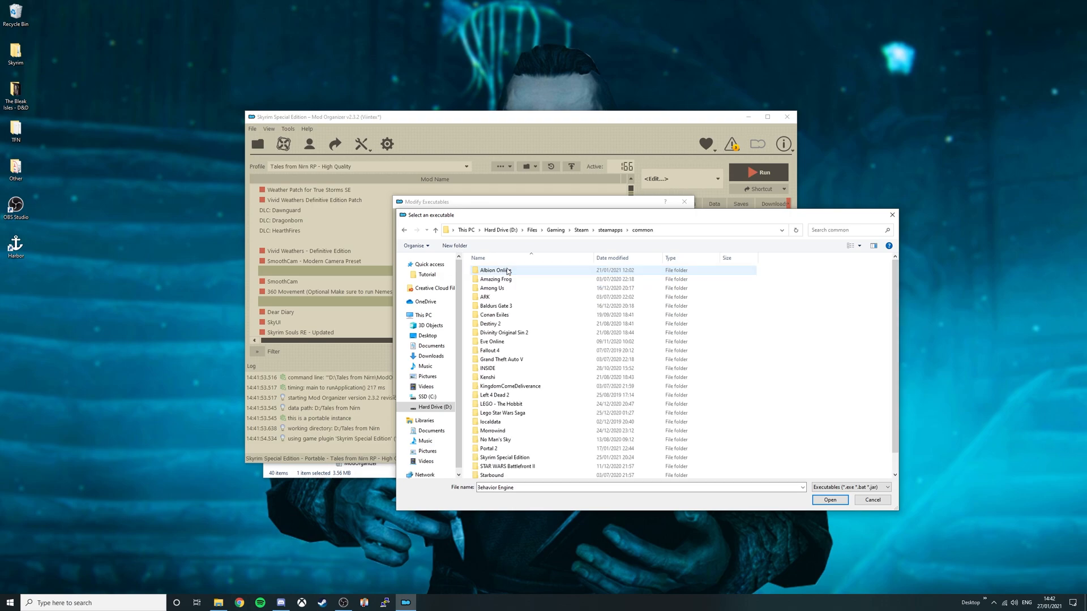
double_click(503, 456)
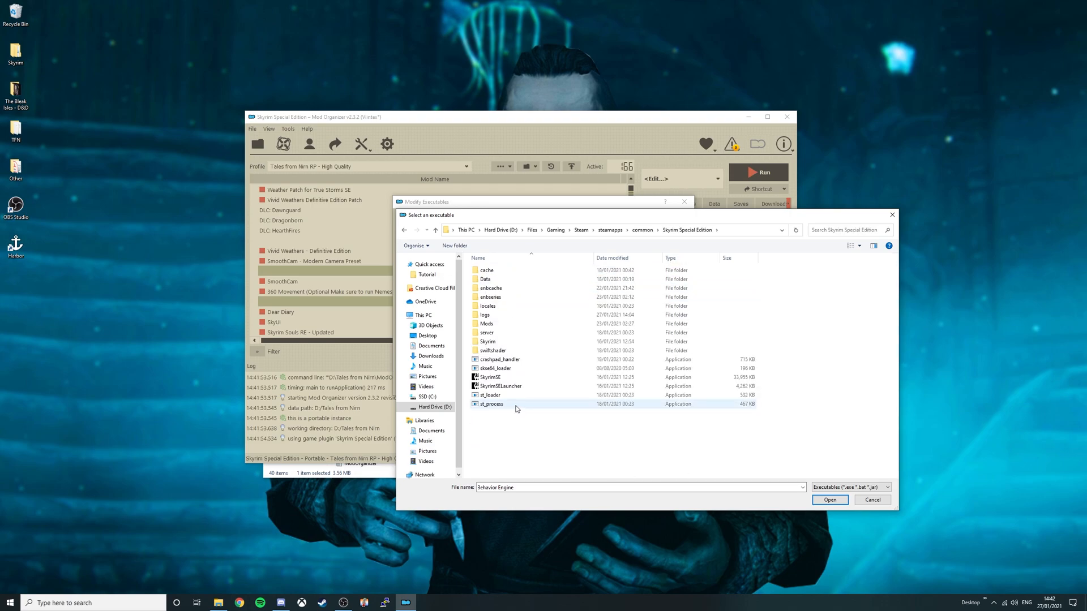
left_click(490, 395)
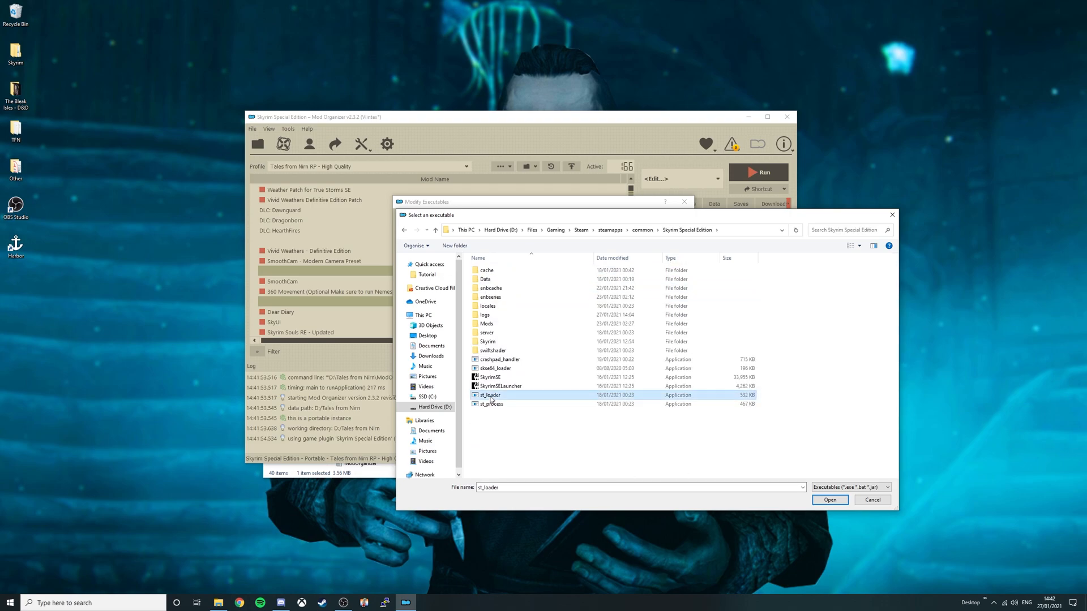
left_click(829, 499)
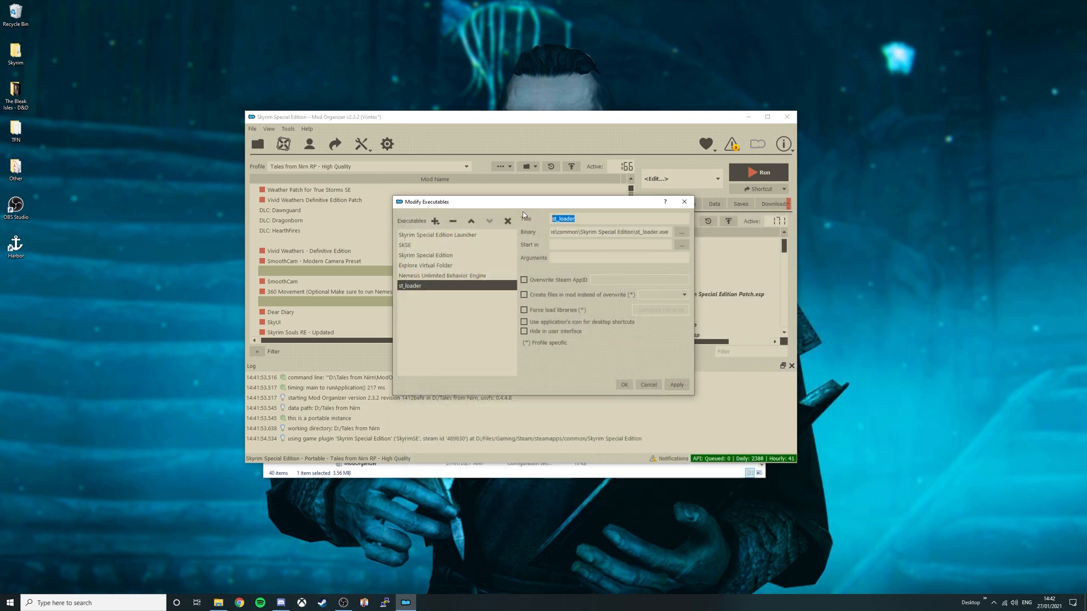
Name the entry 'Skyrim Together', enable the application icon for shortcuts, and save it
type("Skyrim Together")
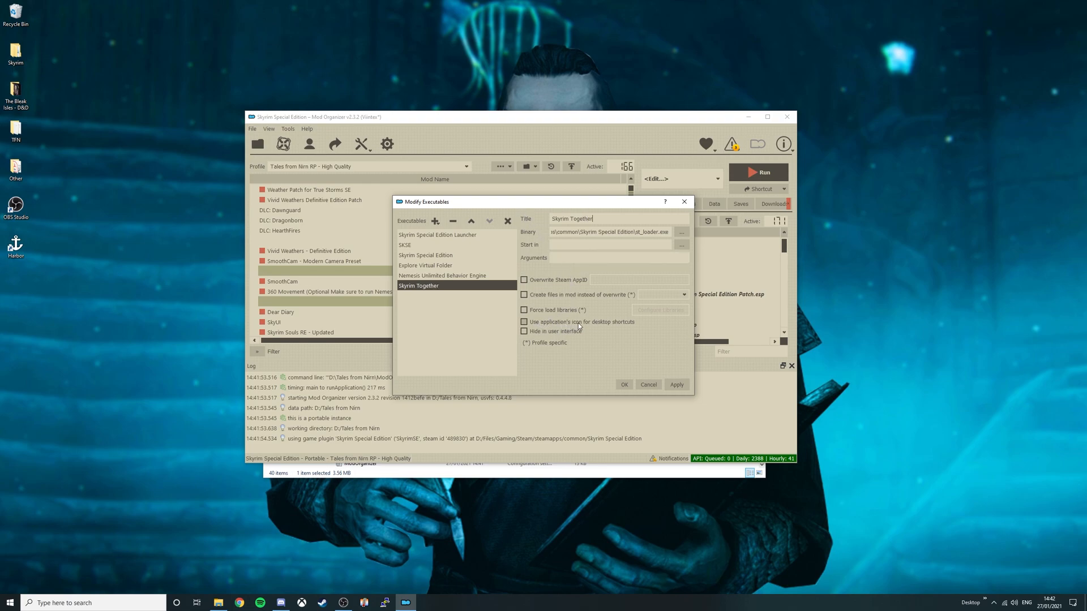
left_click(524, 322)
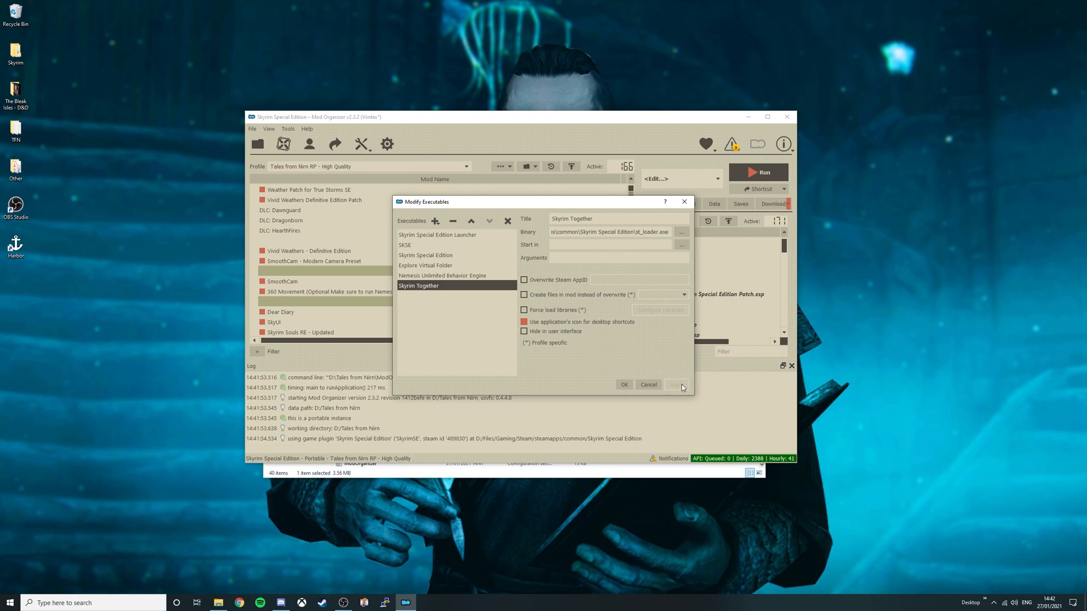
left_click(648, 385)
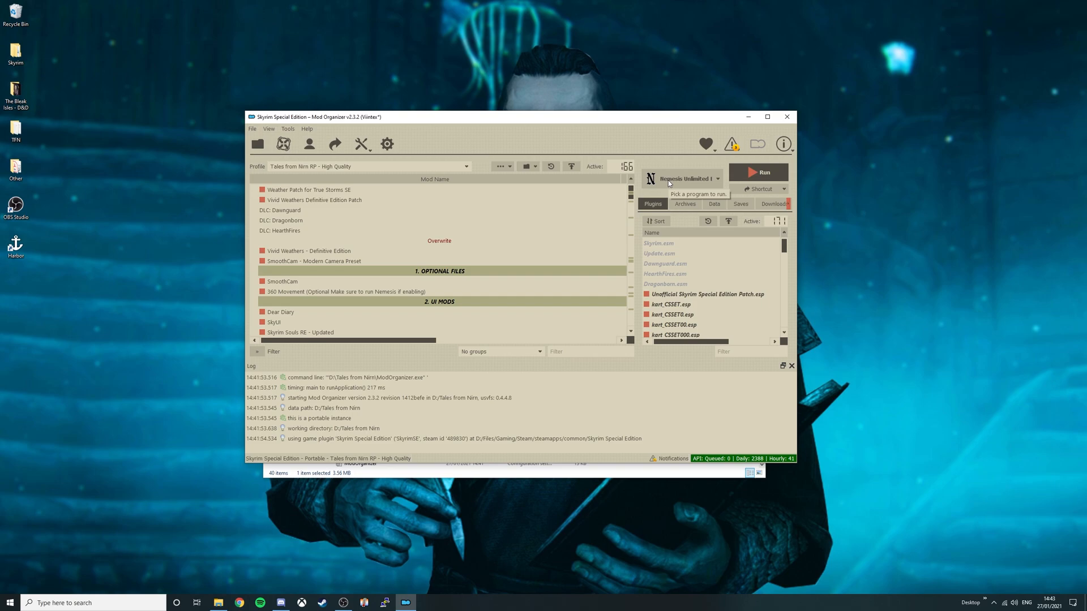
Run Nemesis, update its engine, generate behaviors for the installed mods, then close it
left_click(718, 178)
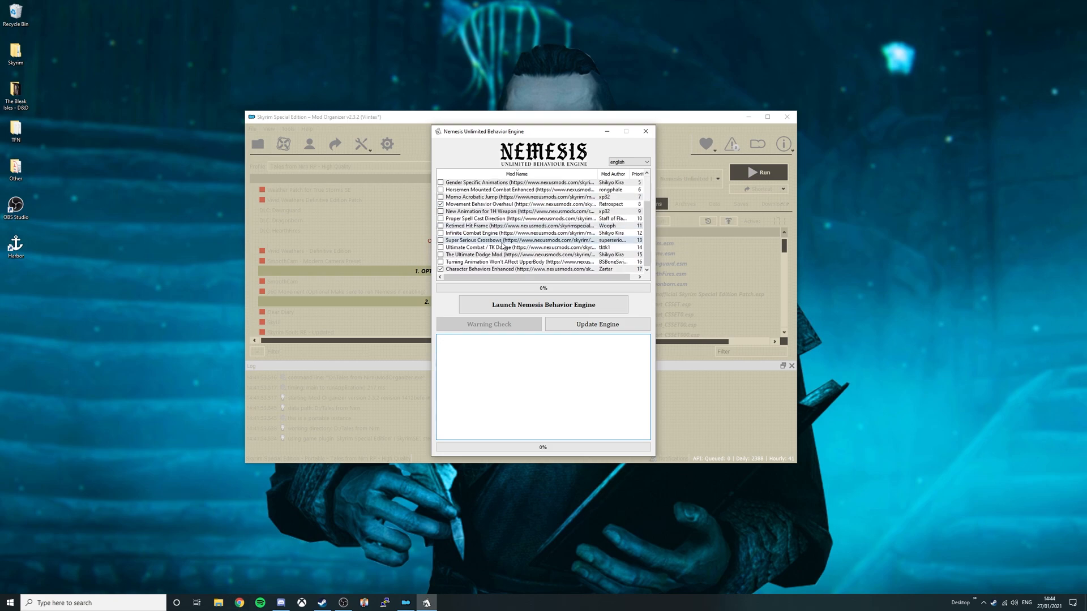
mouse_move(511, 274)
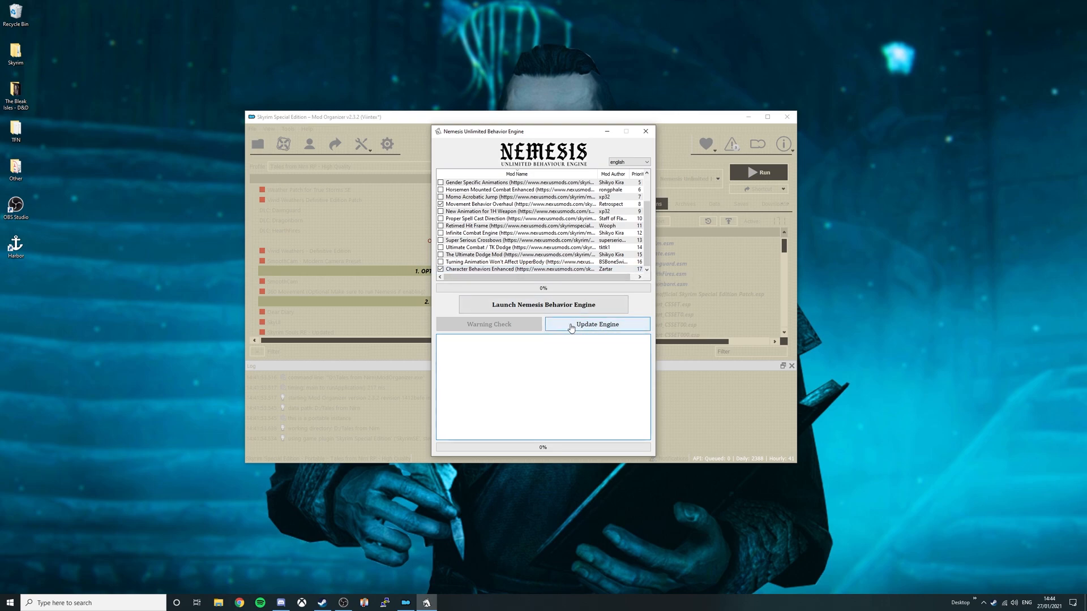
left_click(597, 324)
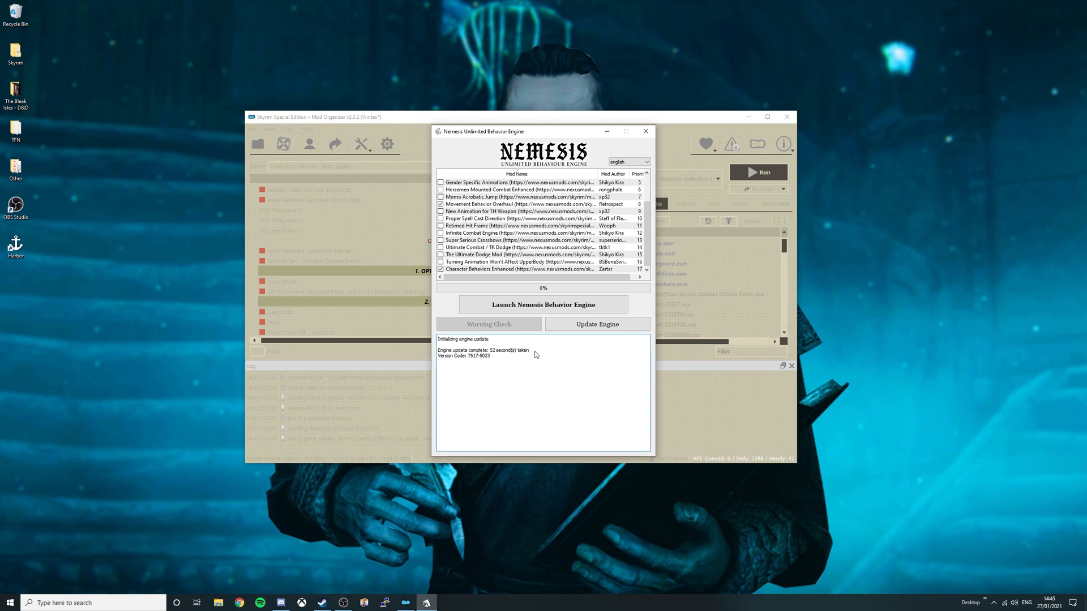
mouse_move(459, 364)
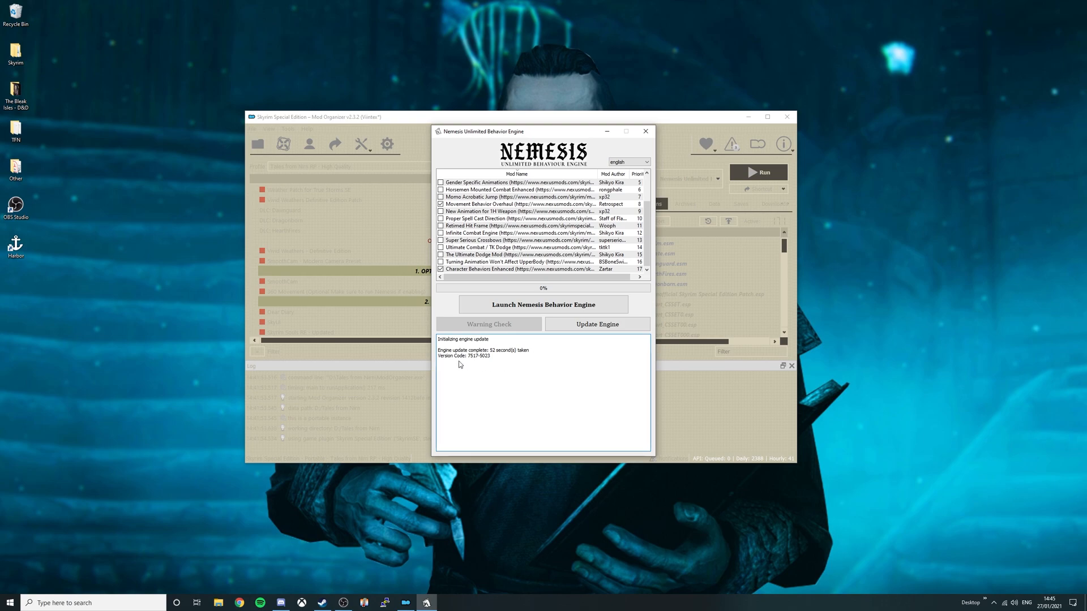
double_click(484, 350)
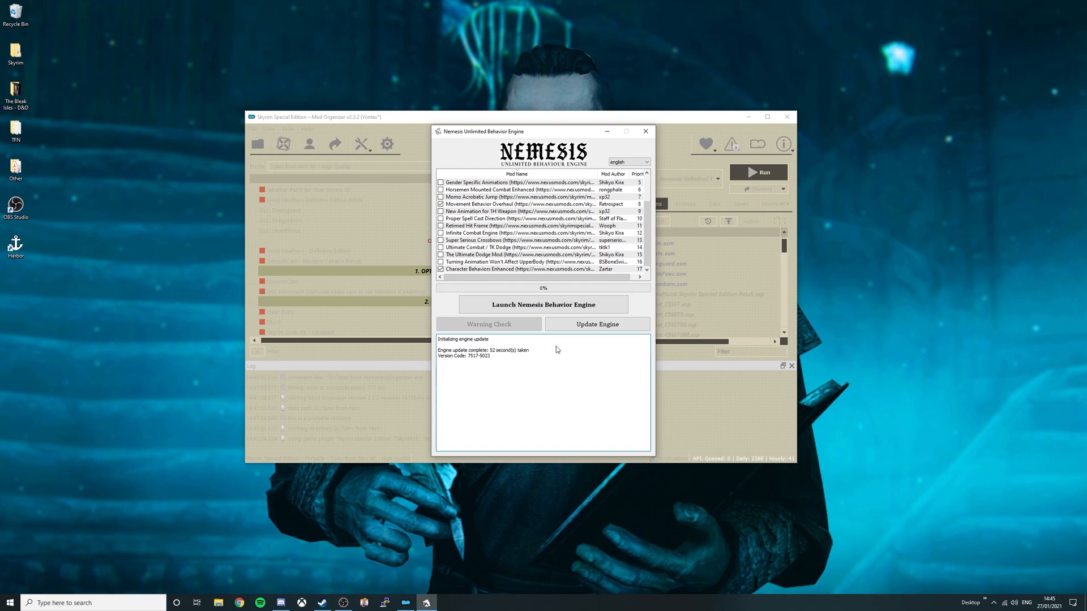
mouse_move(543, 304)
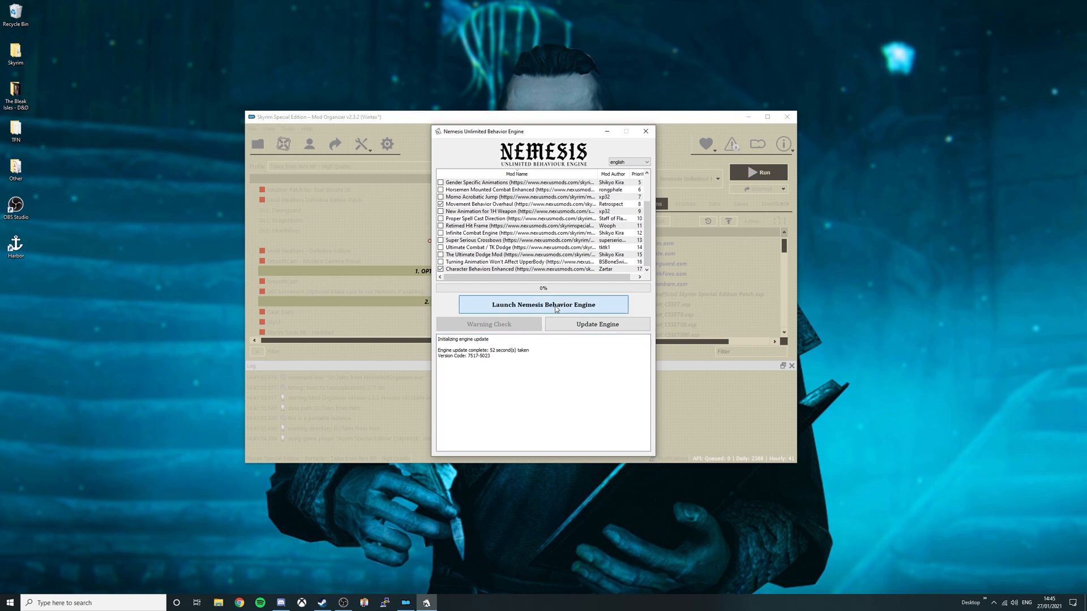
left_click(543, 305)
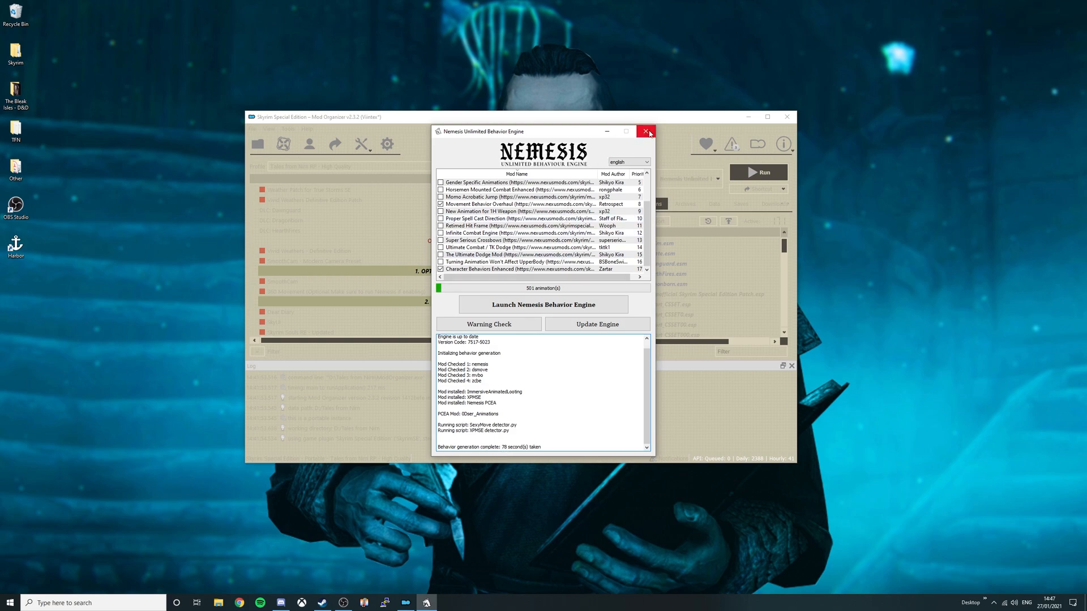
left_click(644, 131)
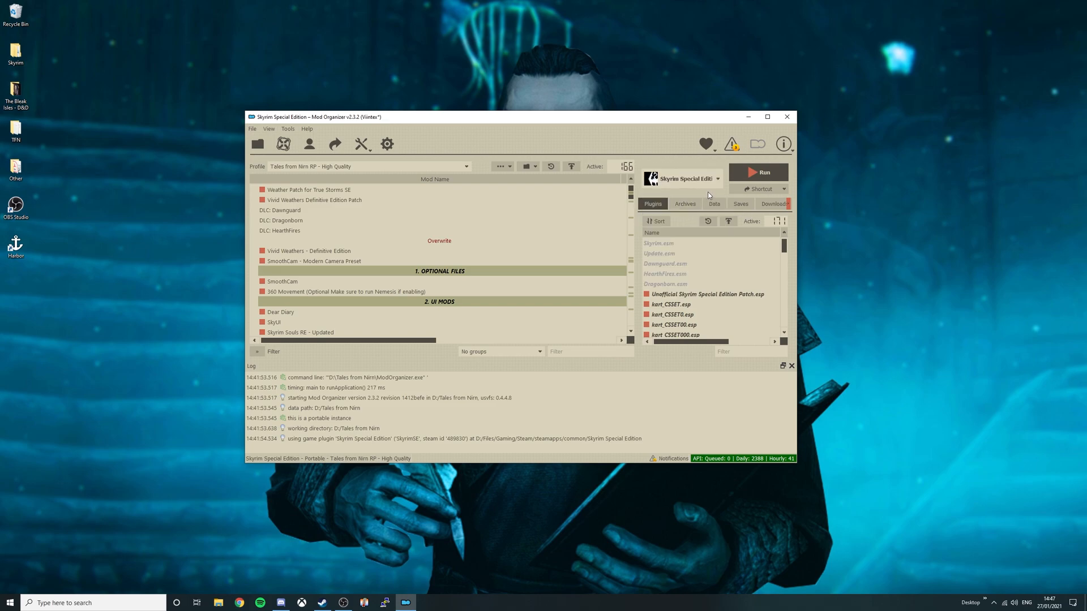
Run the Skyrim Special Edition Launcher and confirm its display options unchanged
left_click(765, 172)
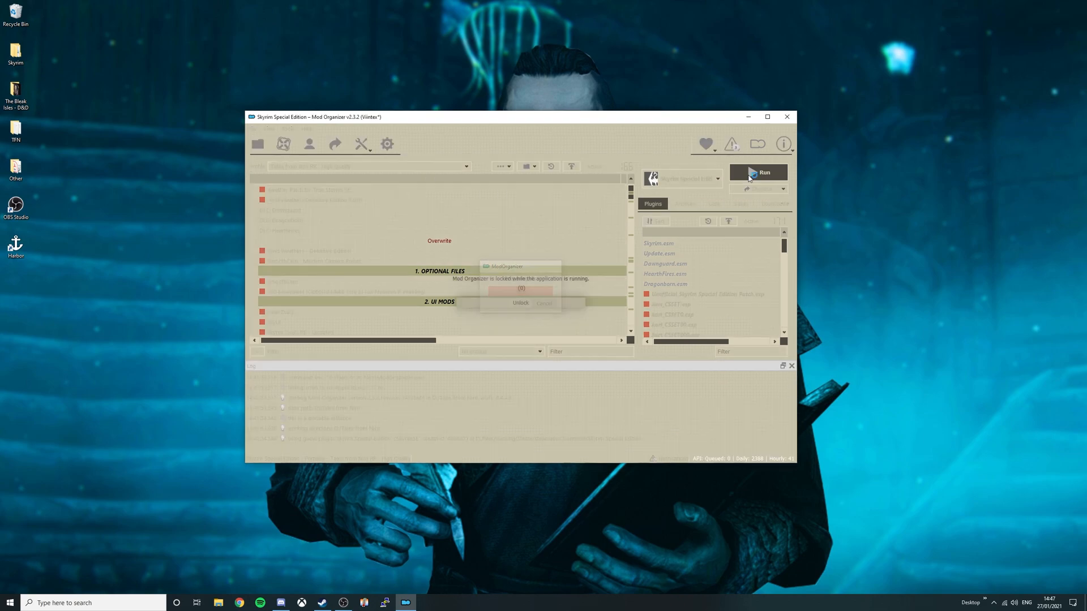
left_click(757, 172)
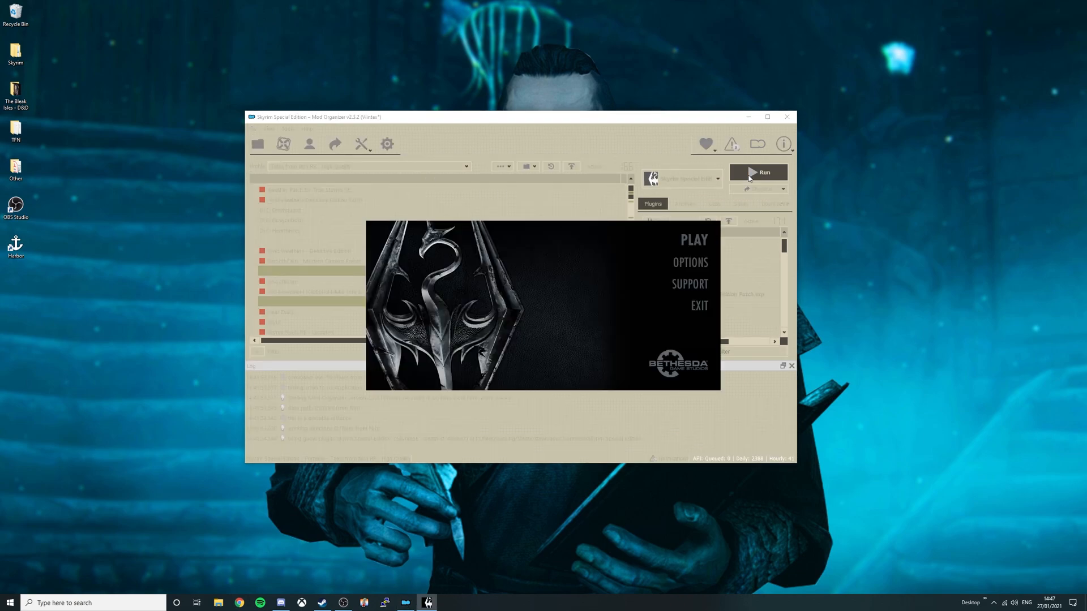
mouse_move(689, 261)
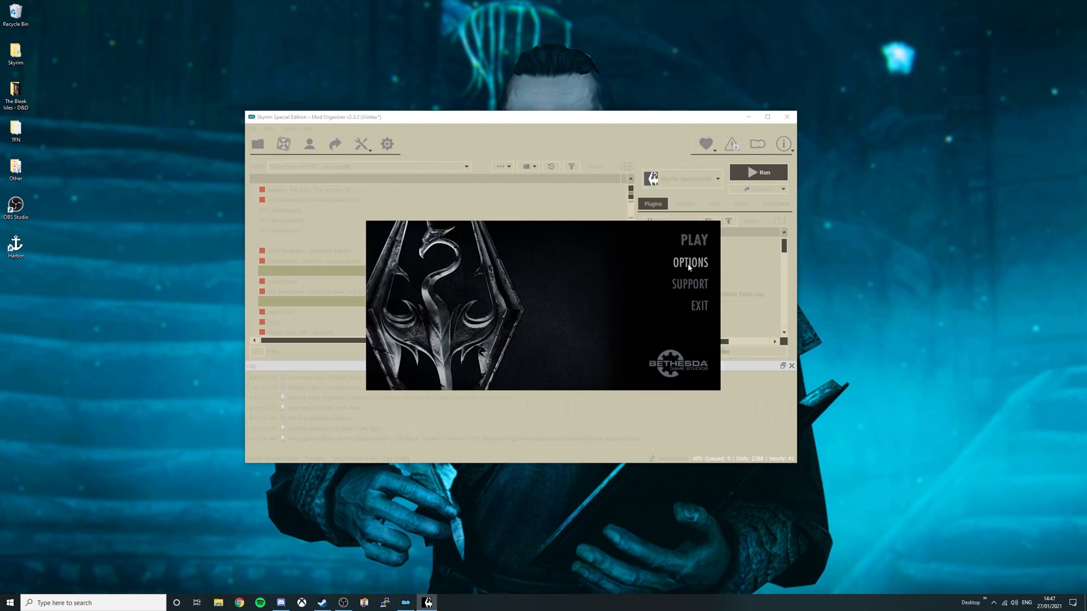
left_click(689, 261)
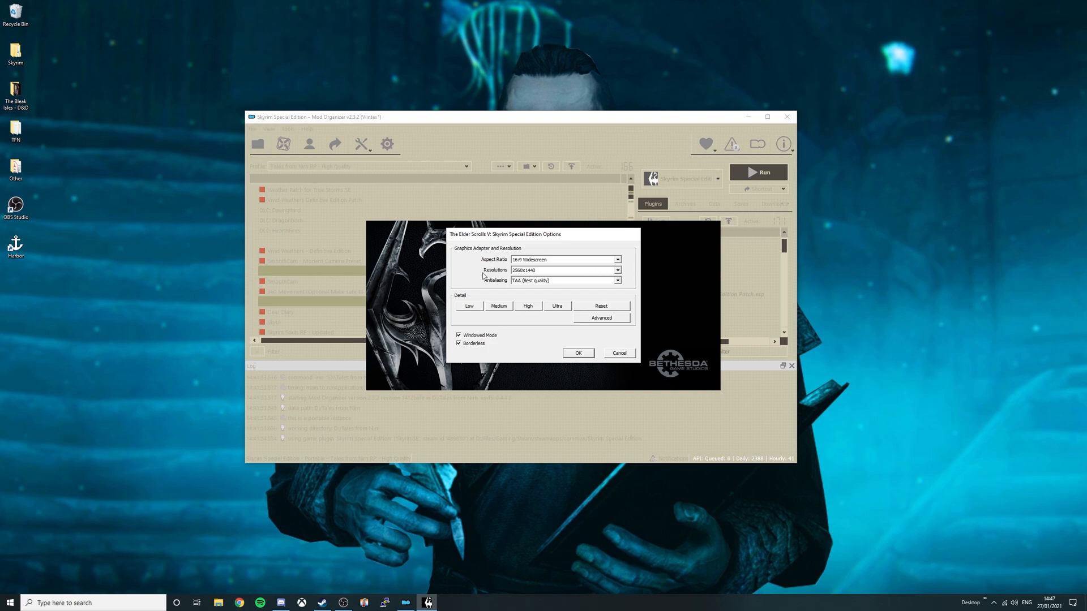
mouse_move(585, 356)
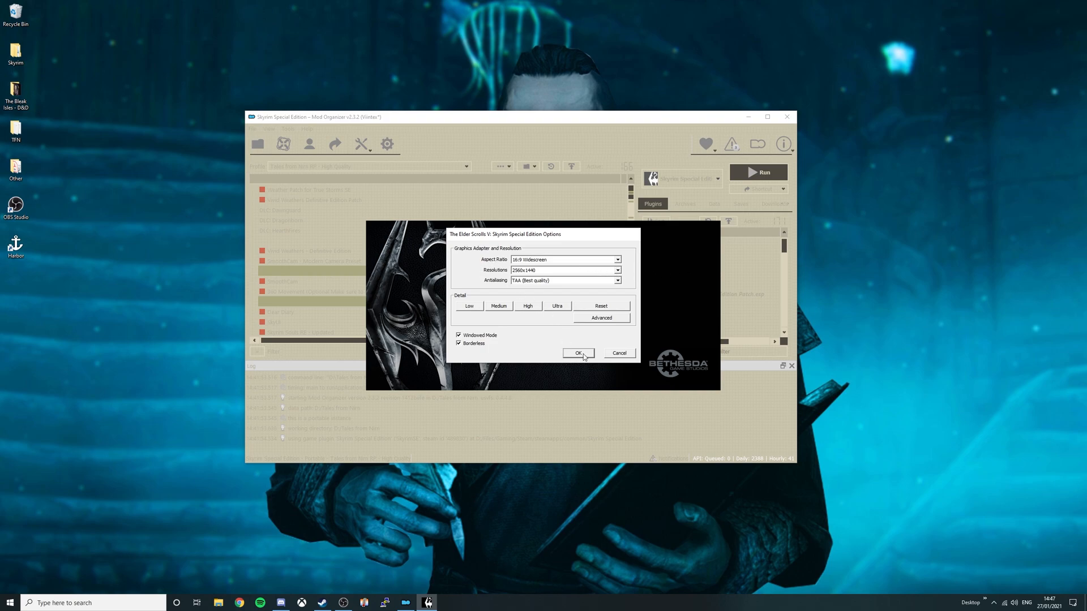
left_click(579, 354)
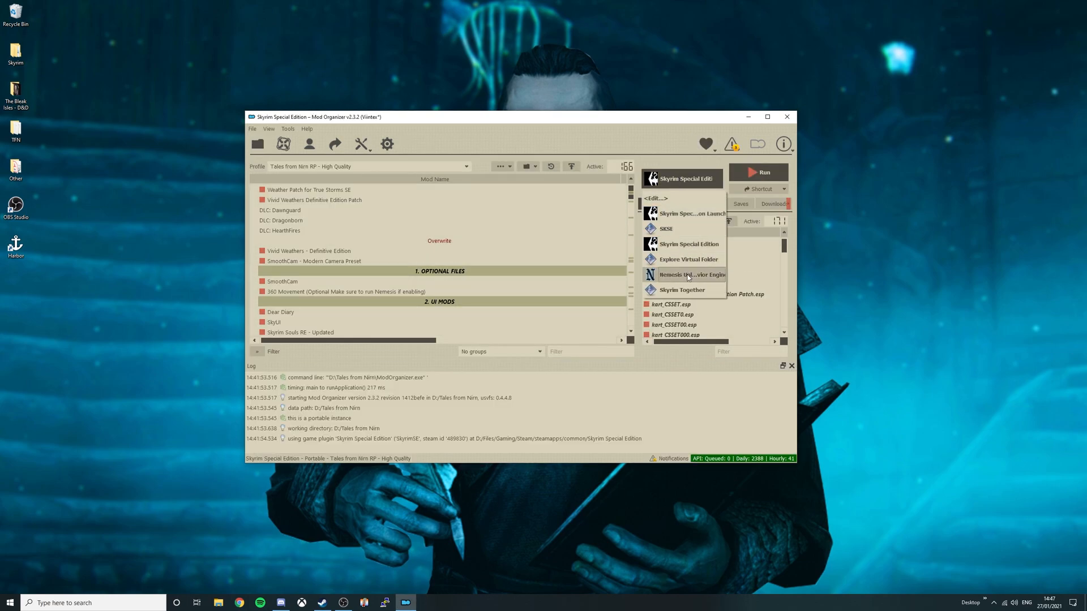
Run Skyrim Together from Mod Organizer 2 to reach the main menu
left_click(681, 290)
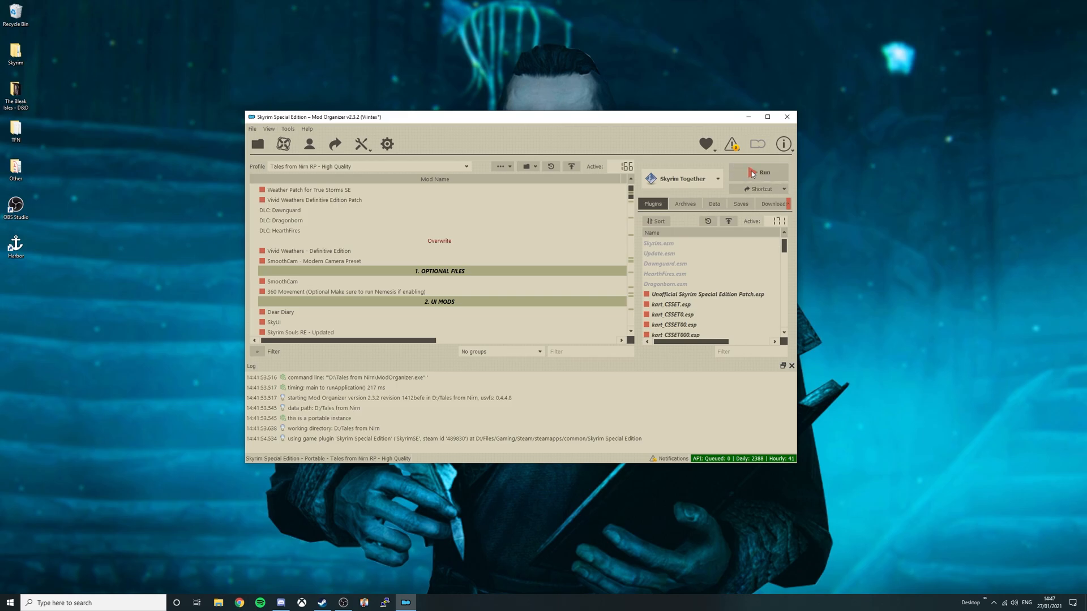
left_click(758, 172)
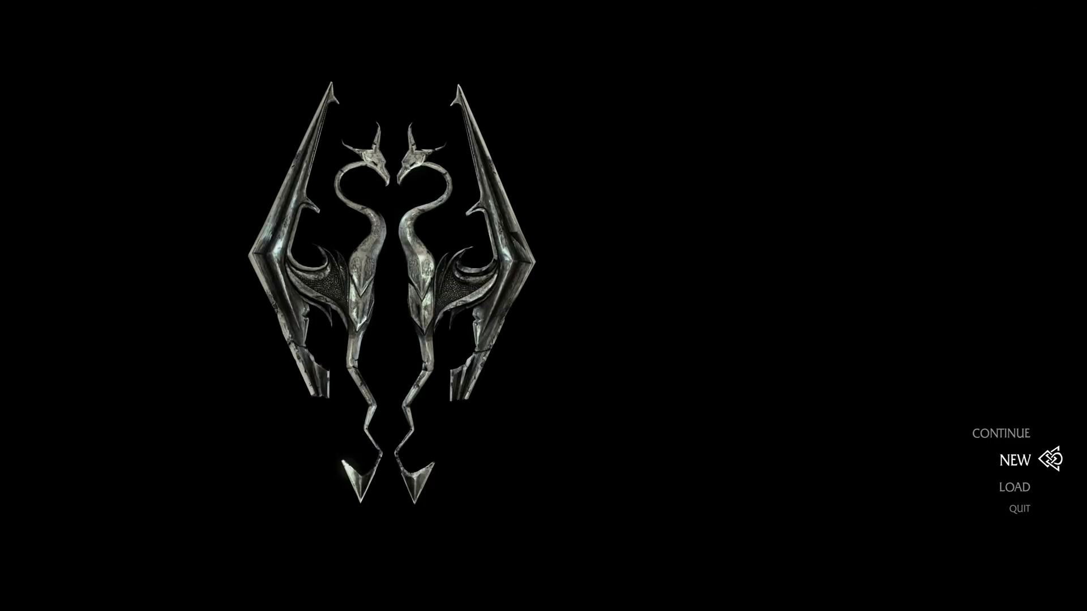
Start a new game and confirm the Nord prisoner's appearance as done
left_click(1017, 459)
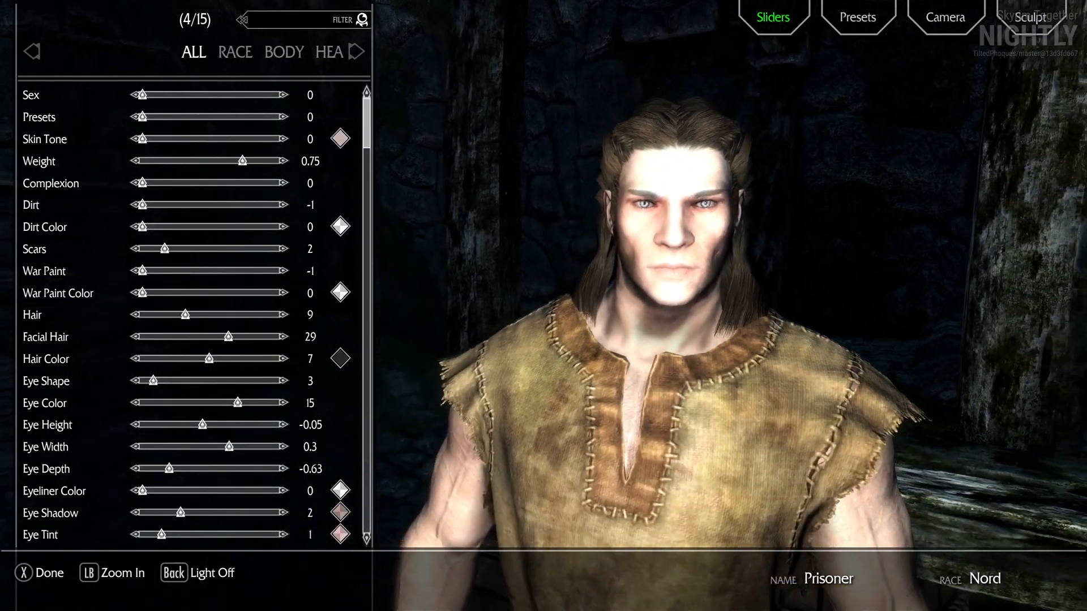
left_click(22, 573)
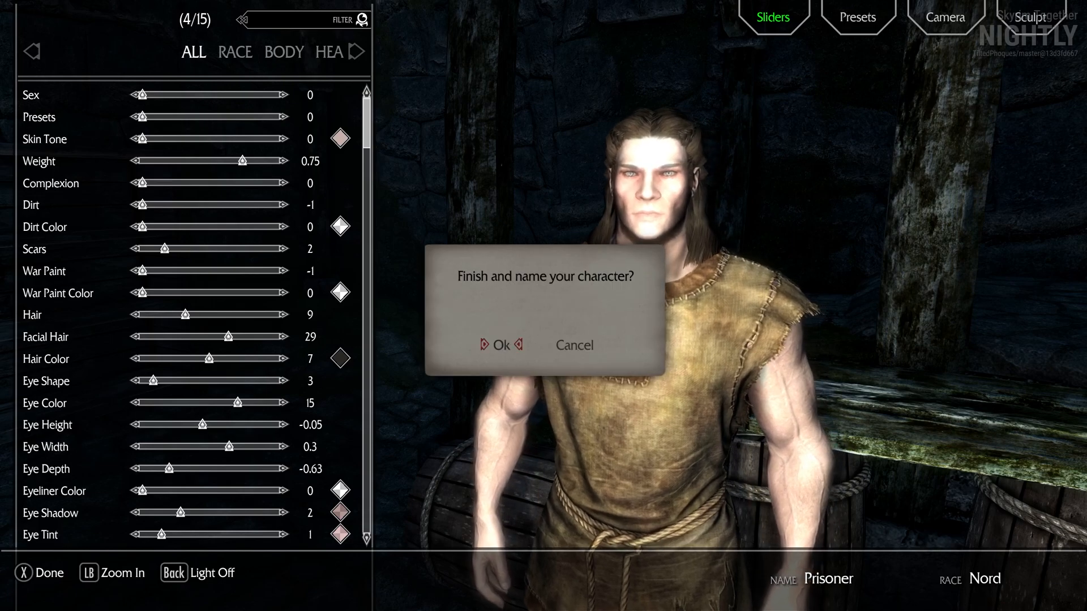
left_click(497, 345)
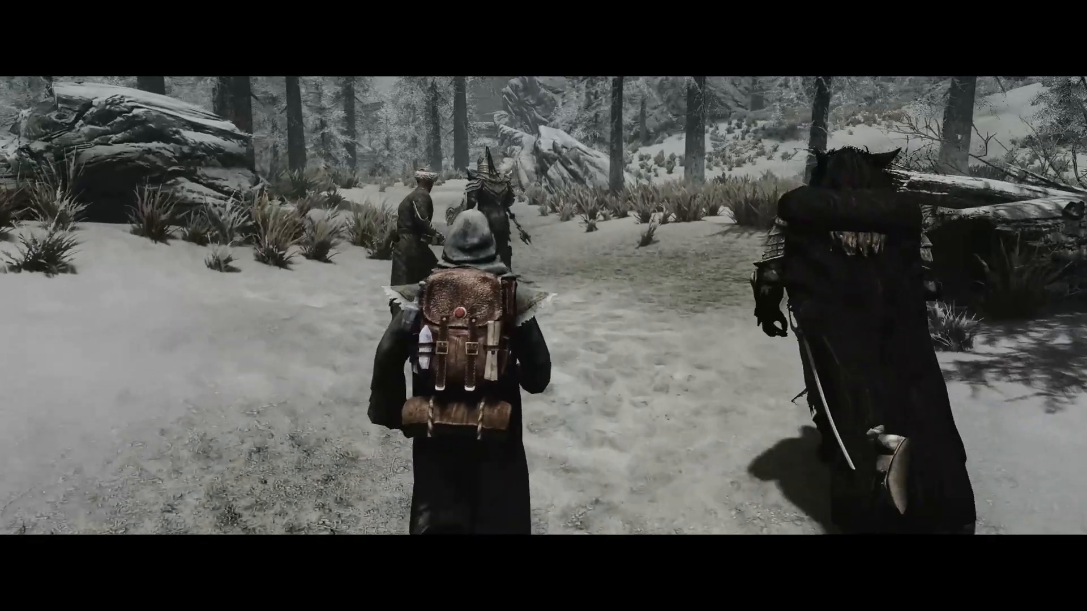